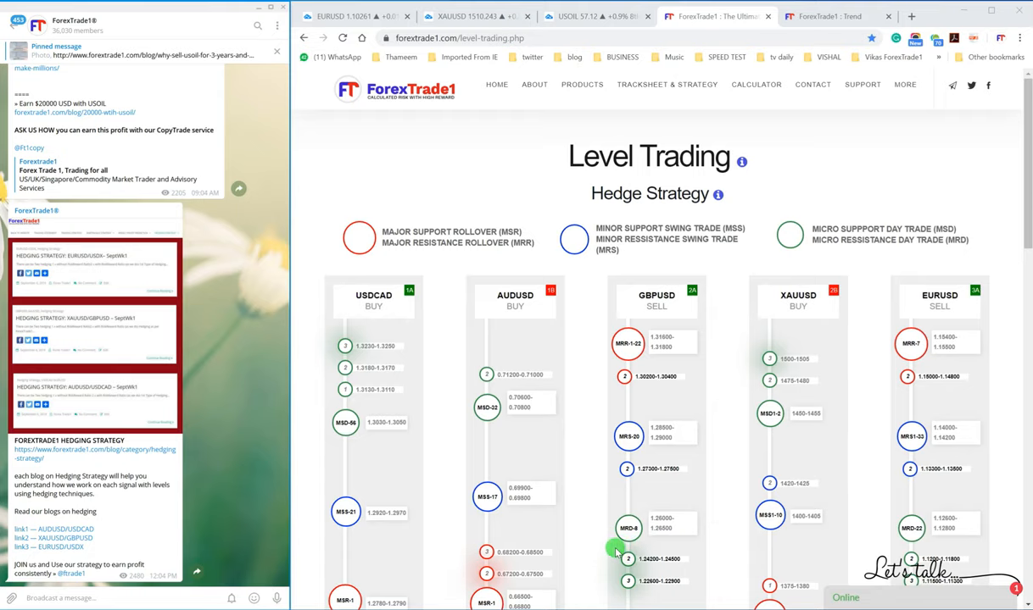
mouse_move(561, 546)
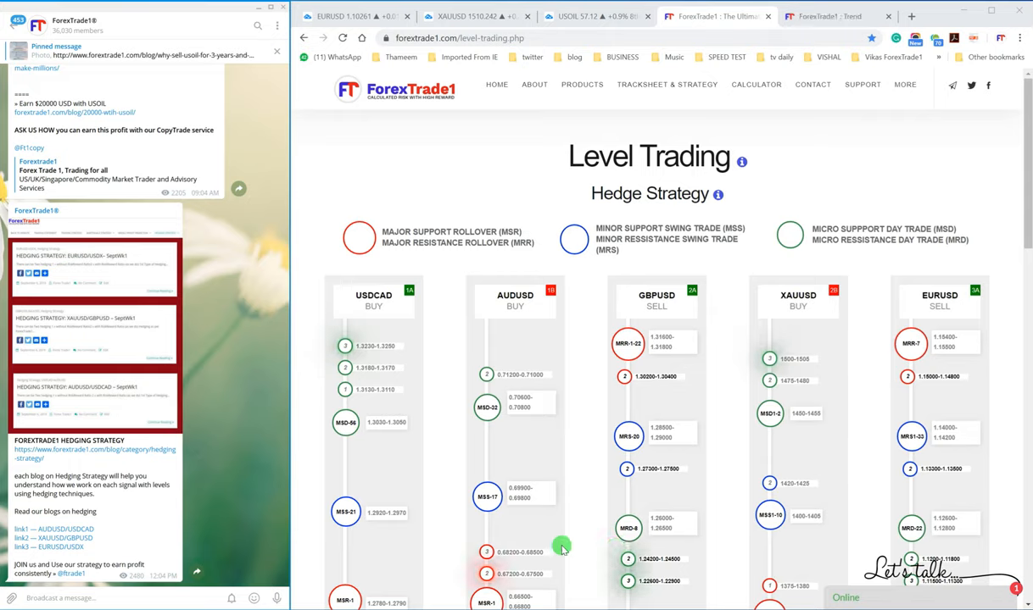
mouse_move(350, 444)
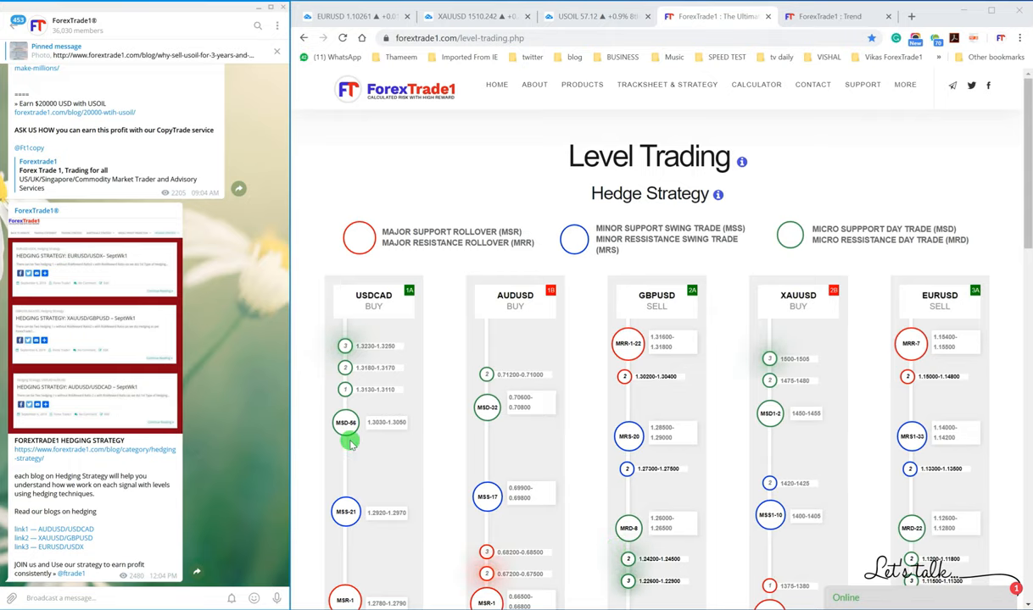
mouse_move(161, 291)
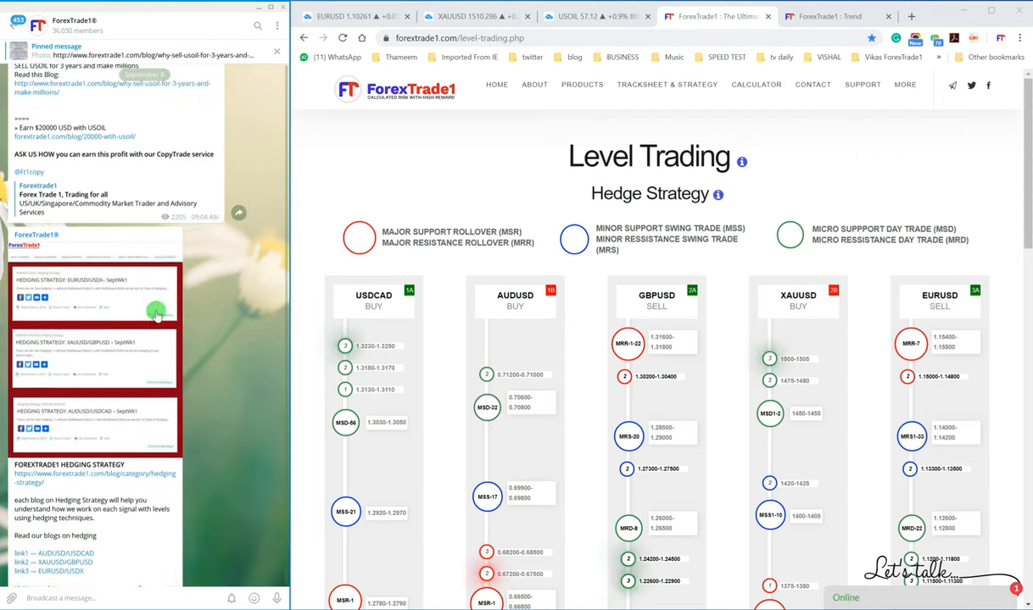
Step: Scroll the ForexTrade1 channel to the AugWK5 BUY XAUUSD weekly level post
scroll("down", 3)
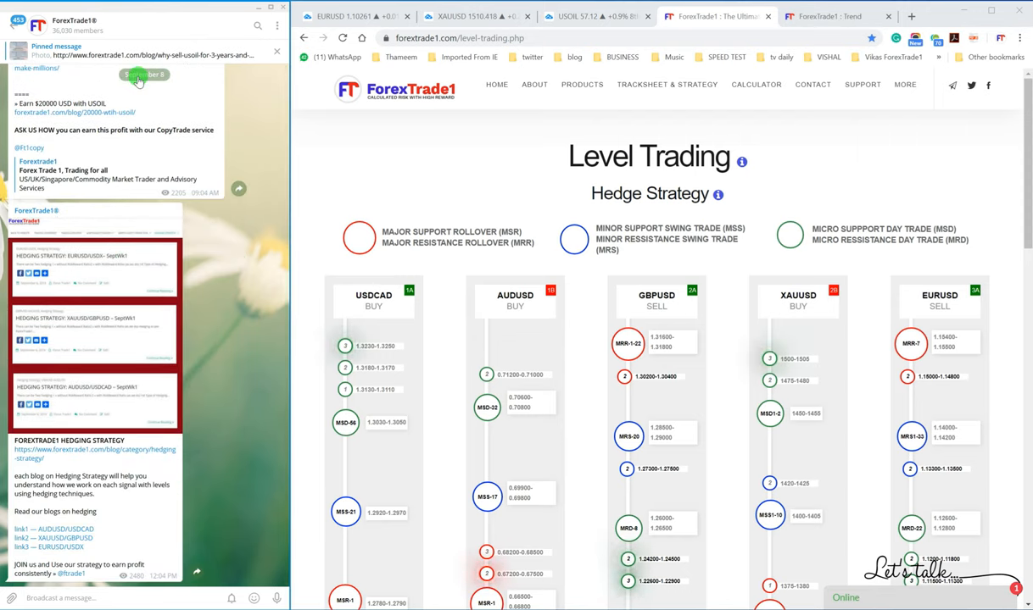
left_click(254, 599)
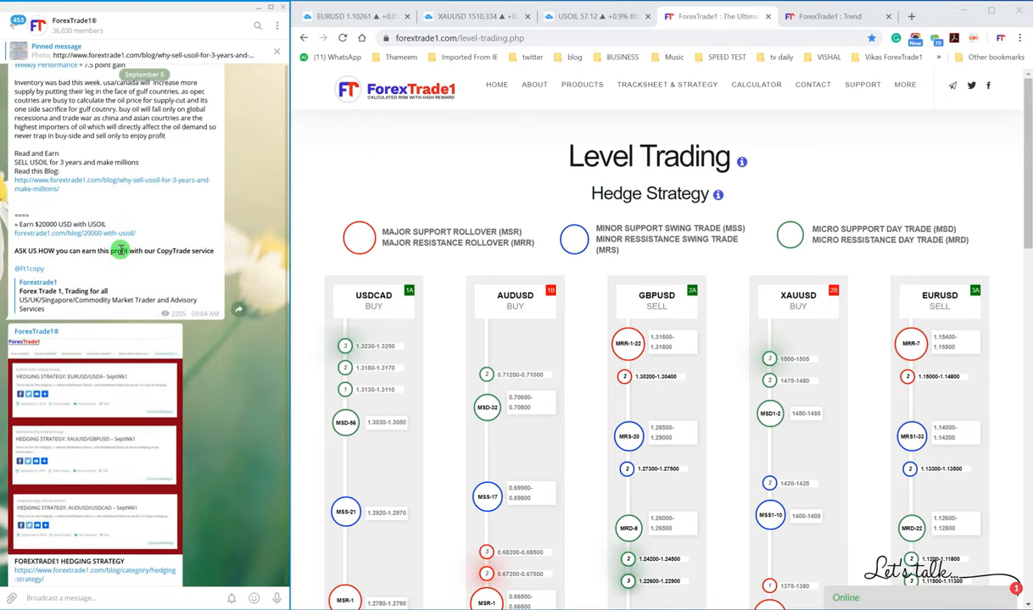
scroll("down", 3)
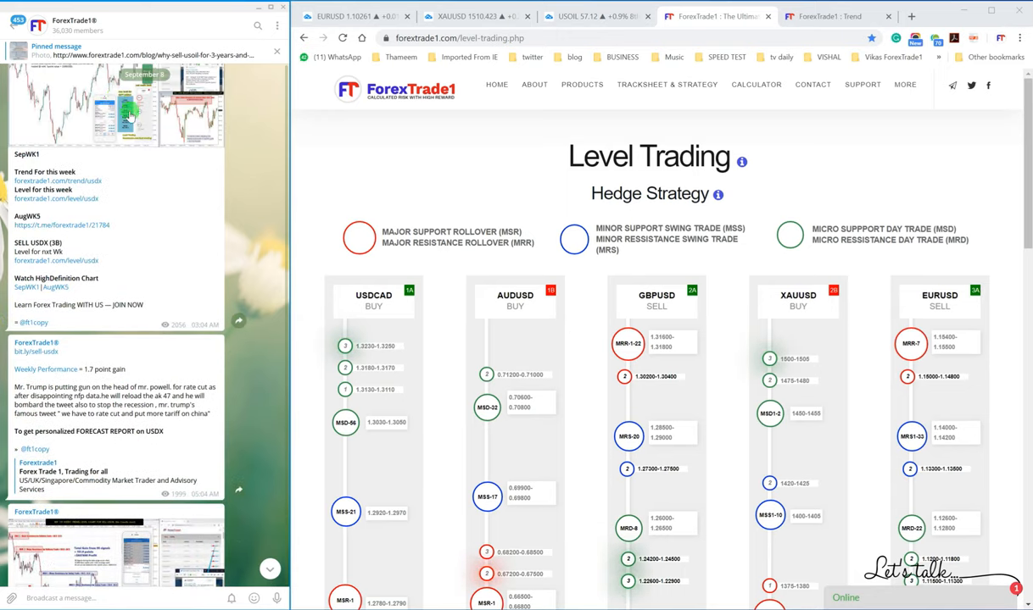
scroll("down", 3)
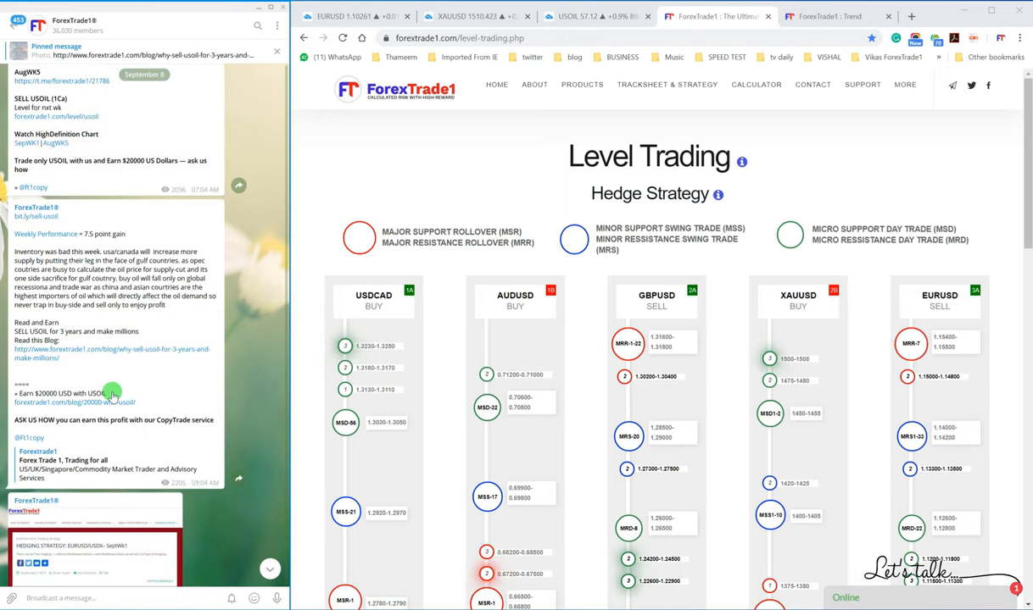
scroll("down", 3)
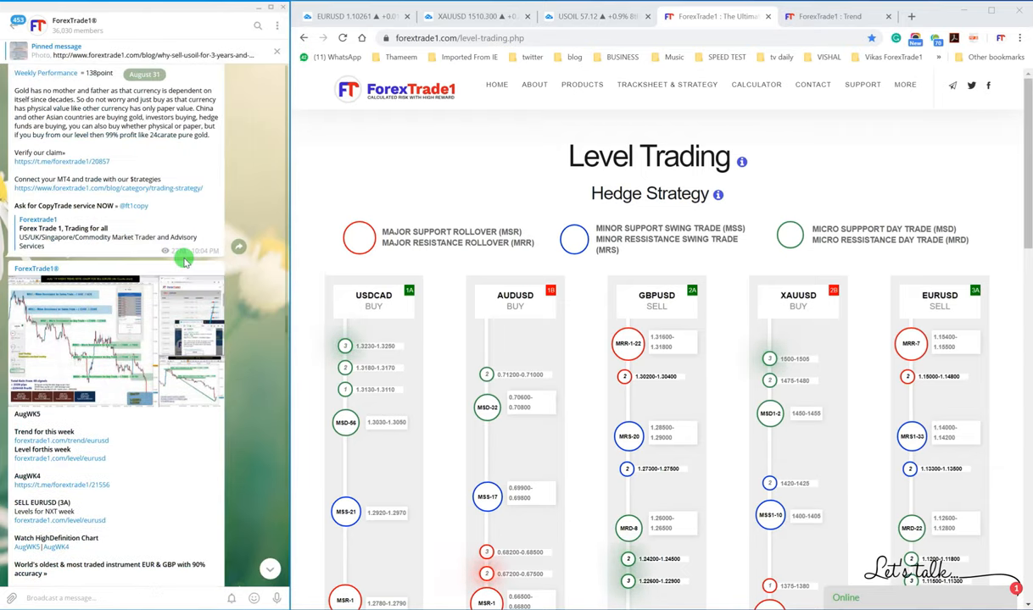
scroll("down", 3)
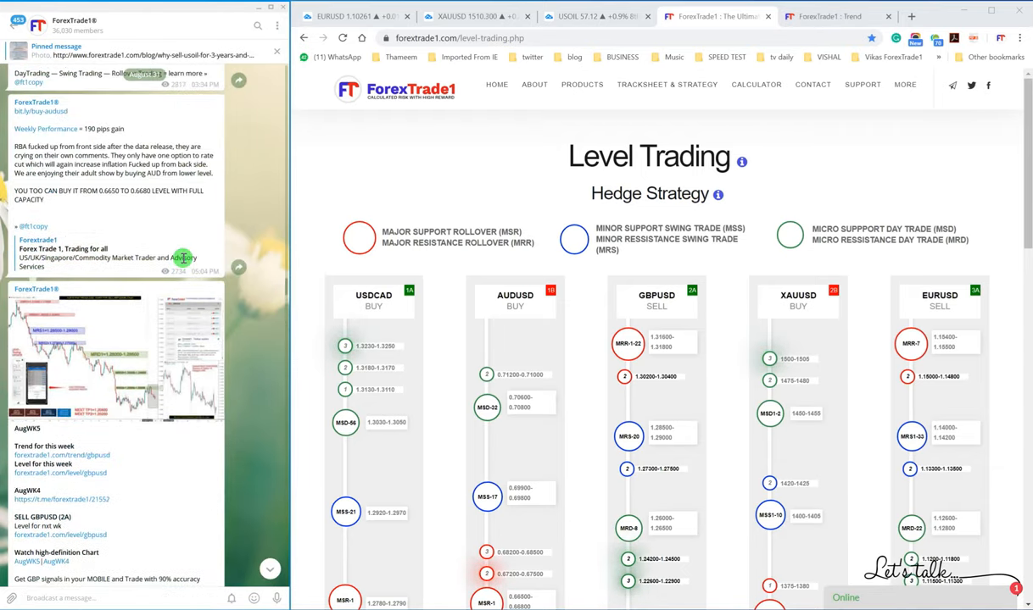
scroll("down", 3)
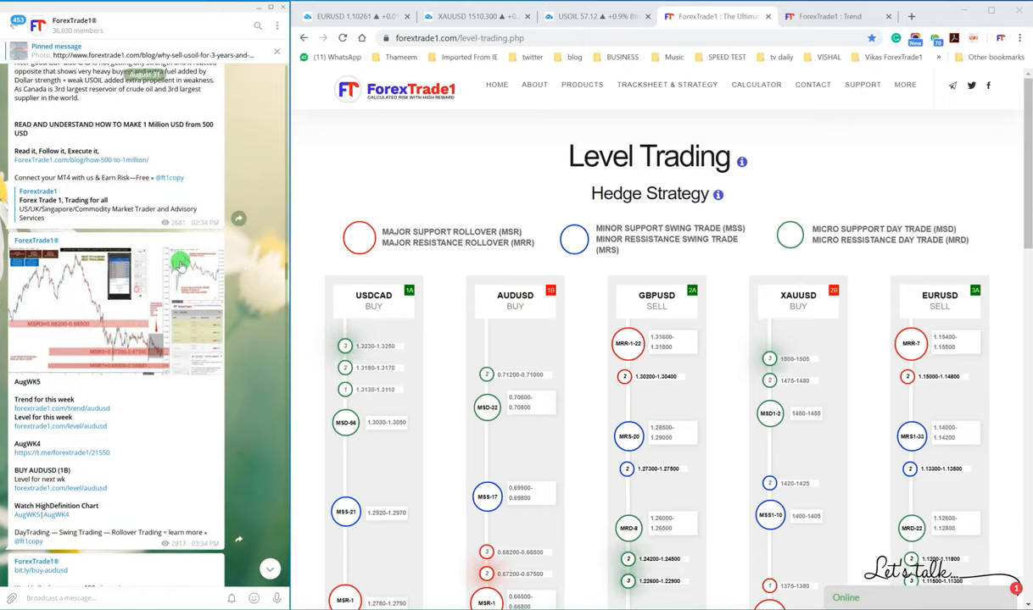
scroll("down", 3)
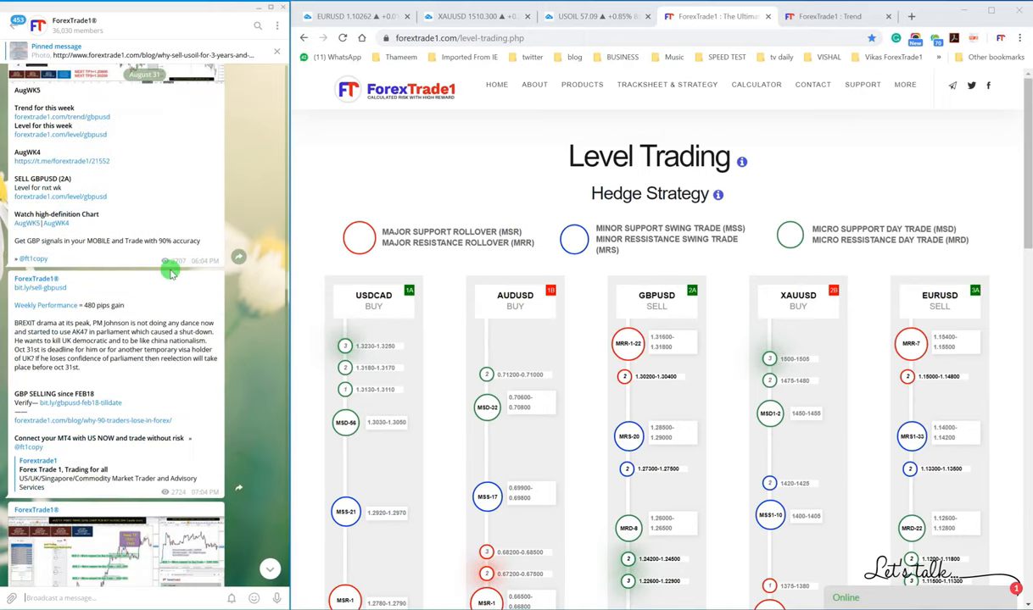
scroll("down", 3)
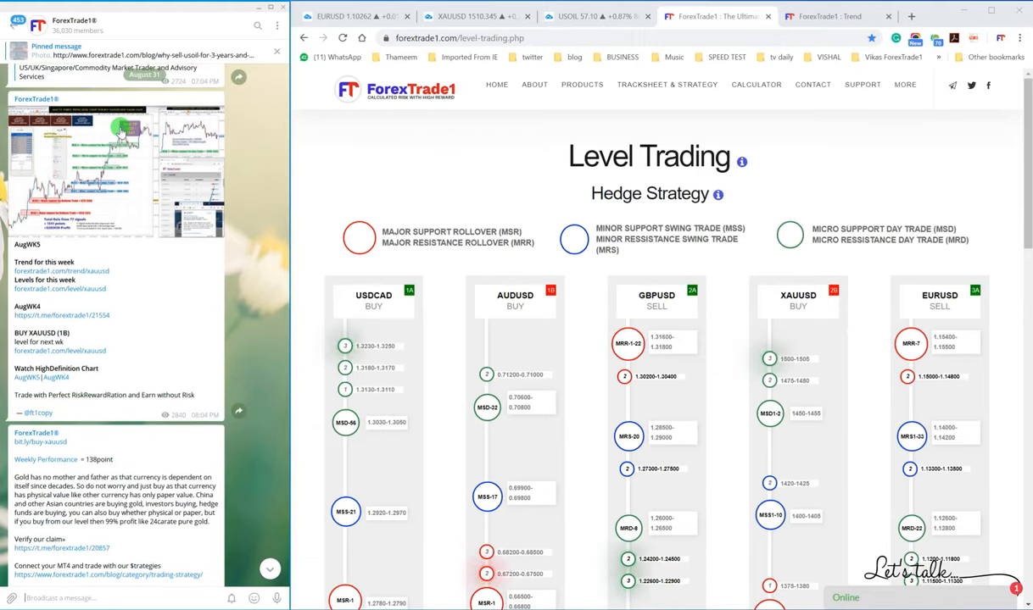
scroll("down", 3)
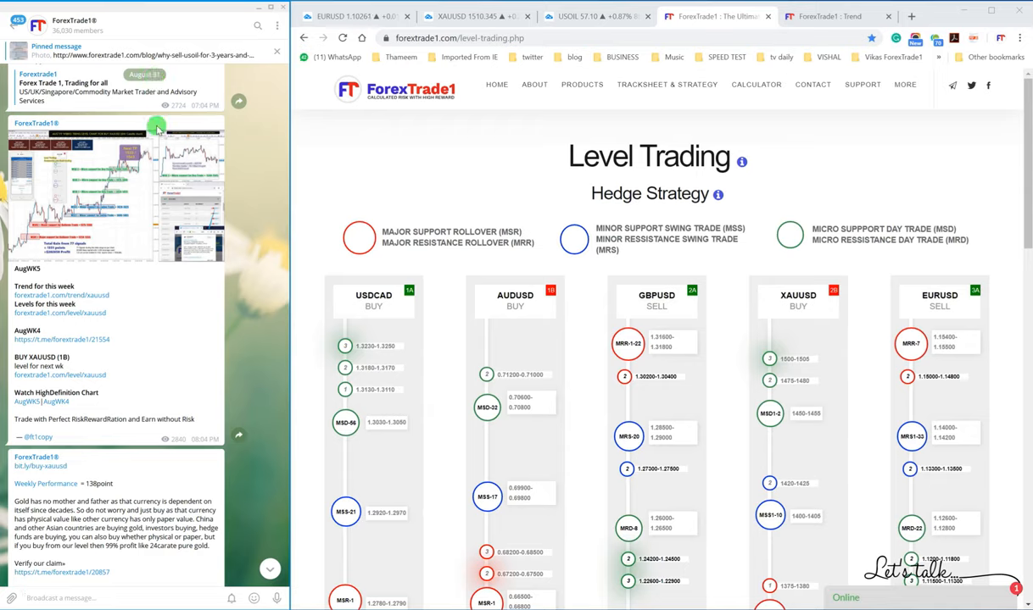
mouse_move(193, 461)
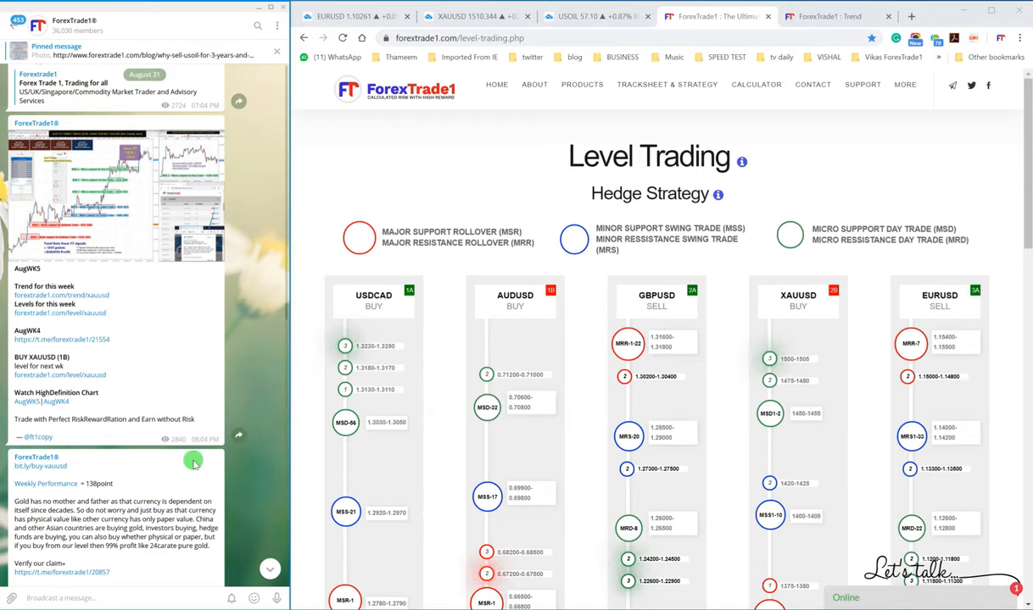
scroll("down", 3)
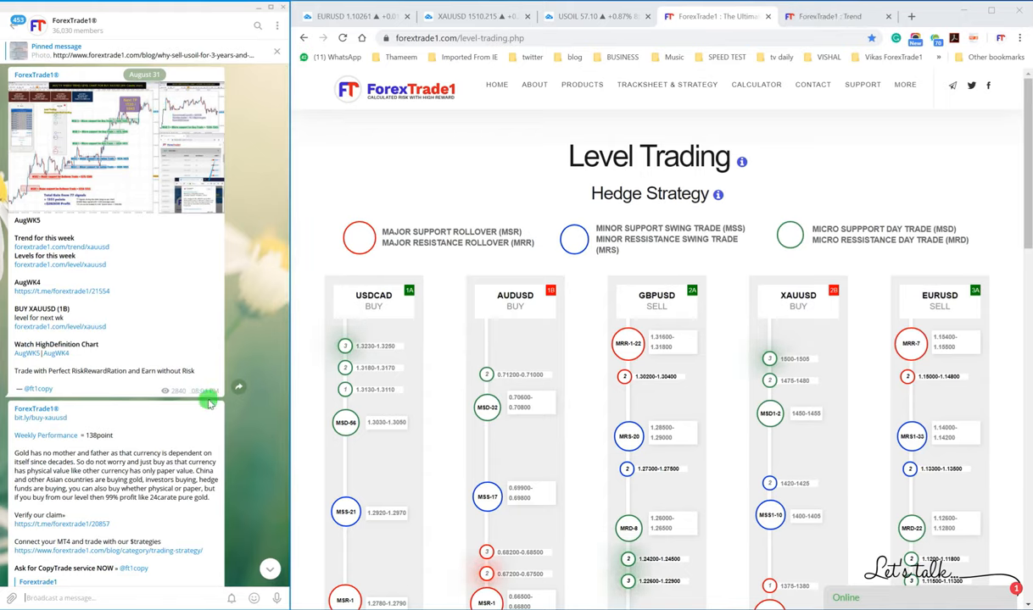
mouse_move(125, 183)
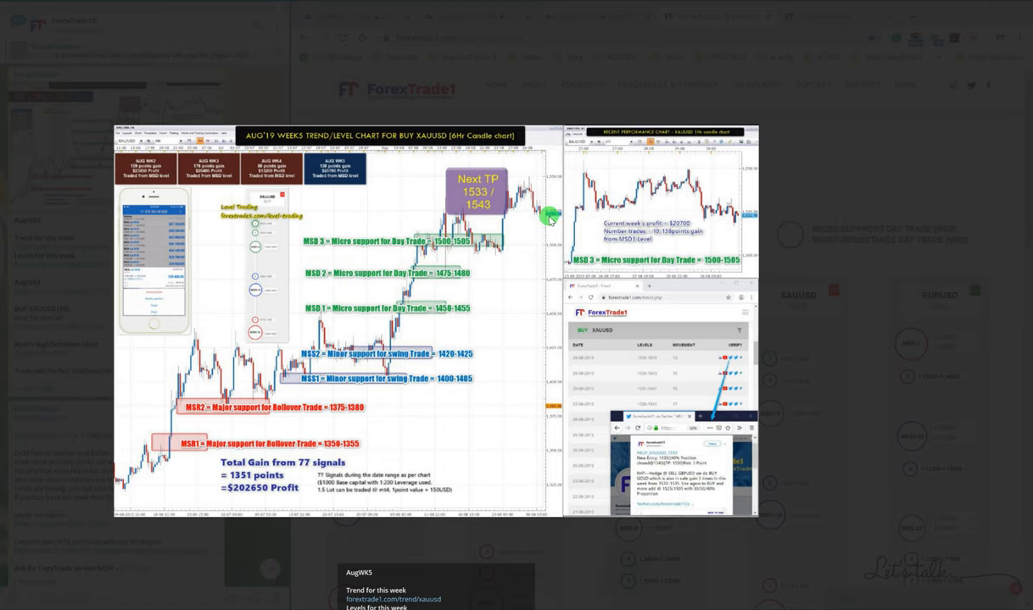
mouse_move(254, 129)
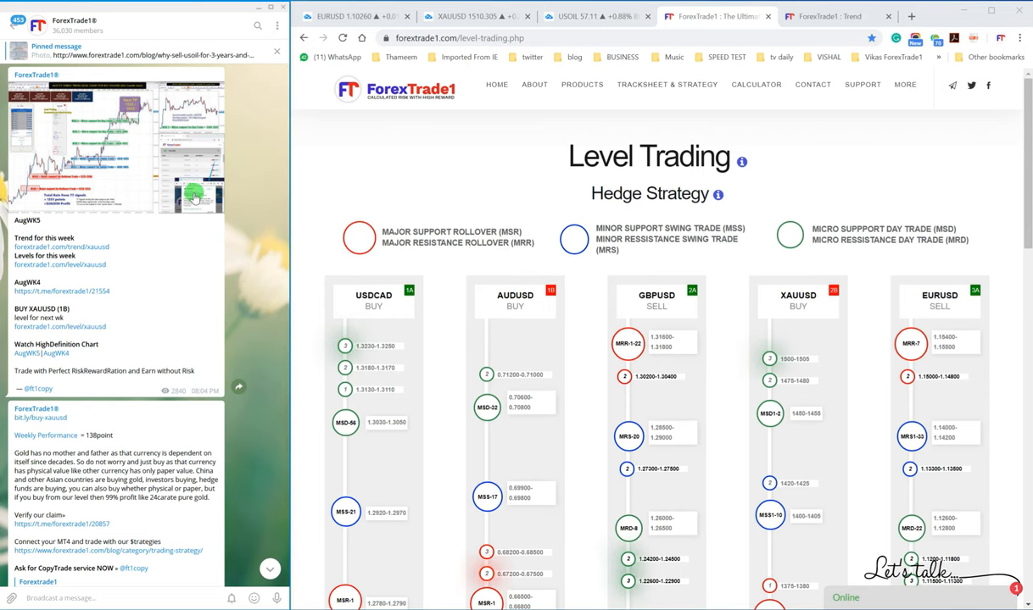
mouse_move(156, 186)
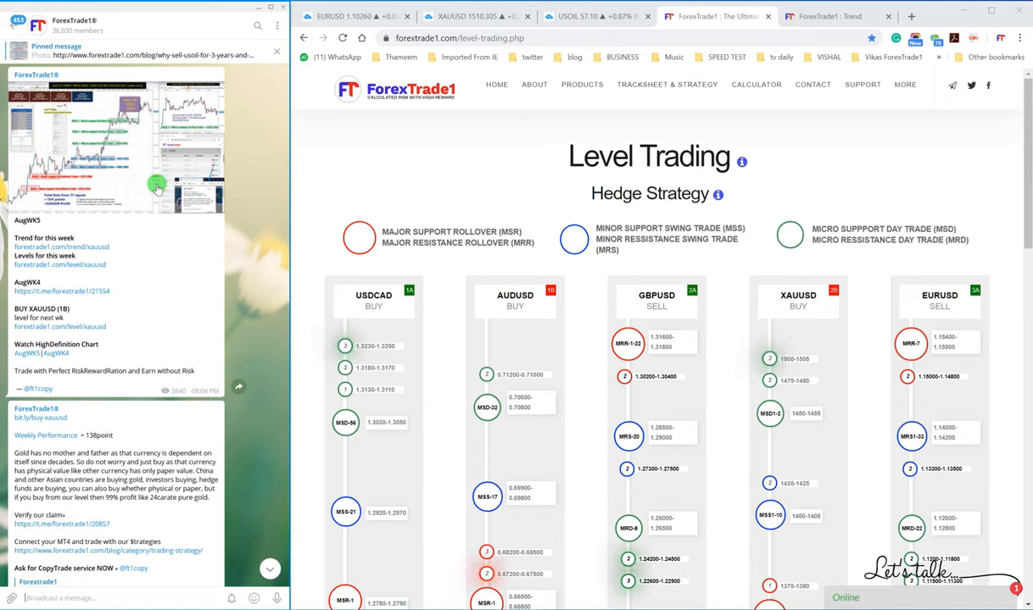
mouse_move(207, 173)
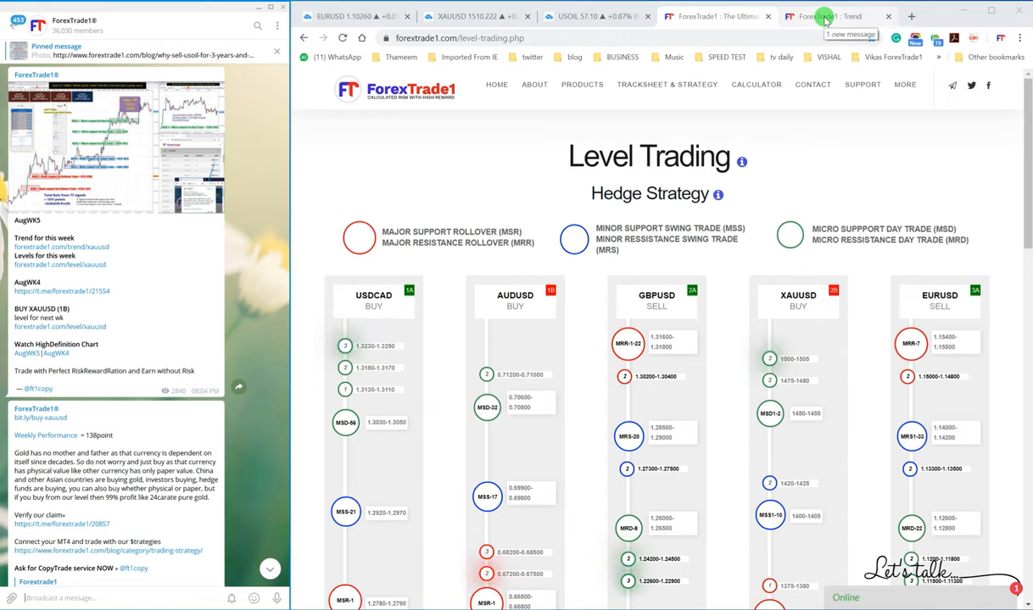
Step: Show the Gold Spot hourly chart and pan it back to late-August candles
left_click(475, 17)
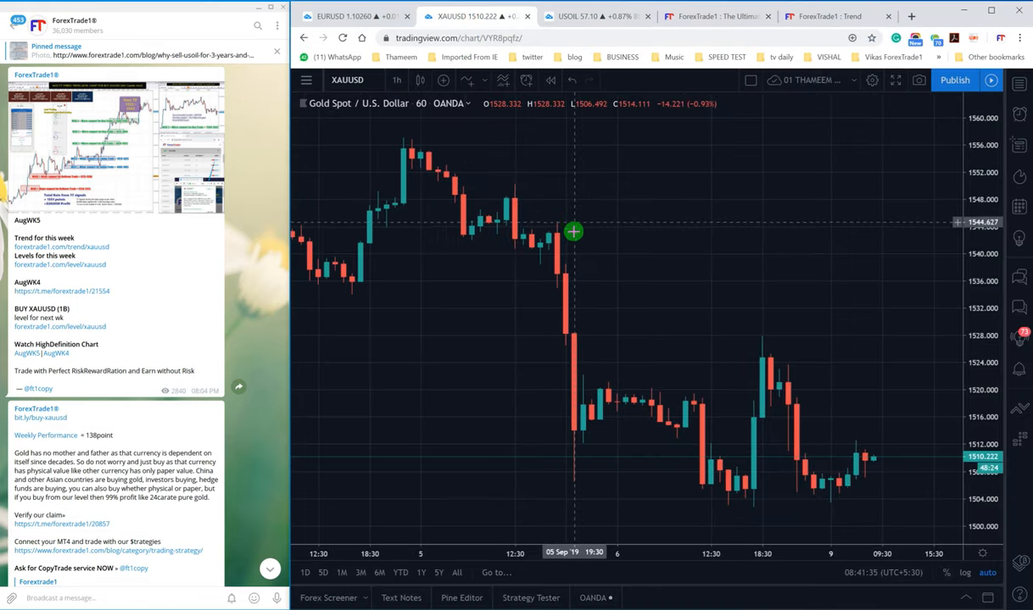
left_click_drag(573, 230, 550, 275)
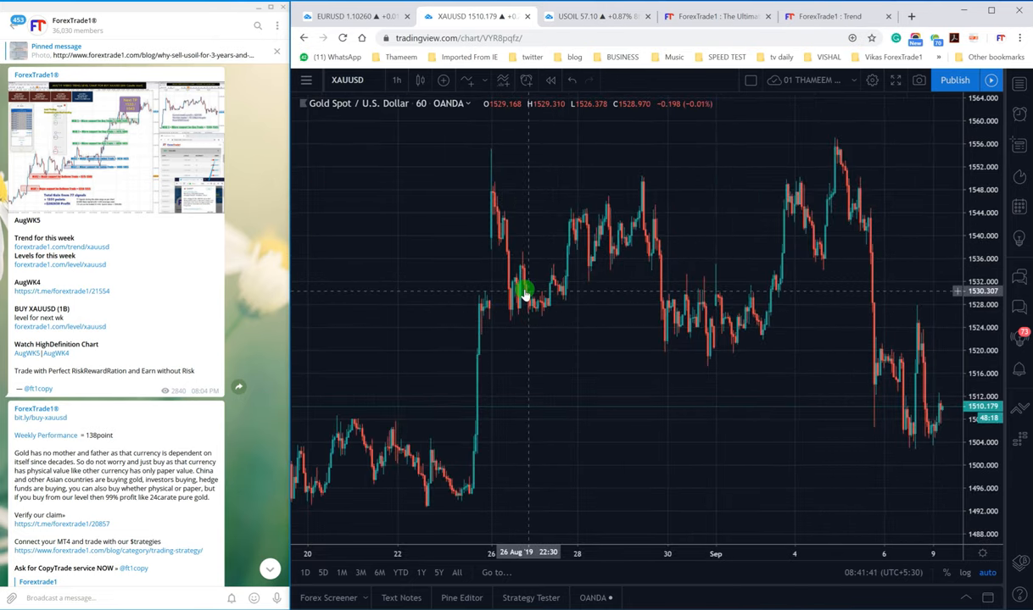
mouse_move(692, 268)
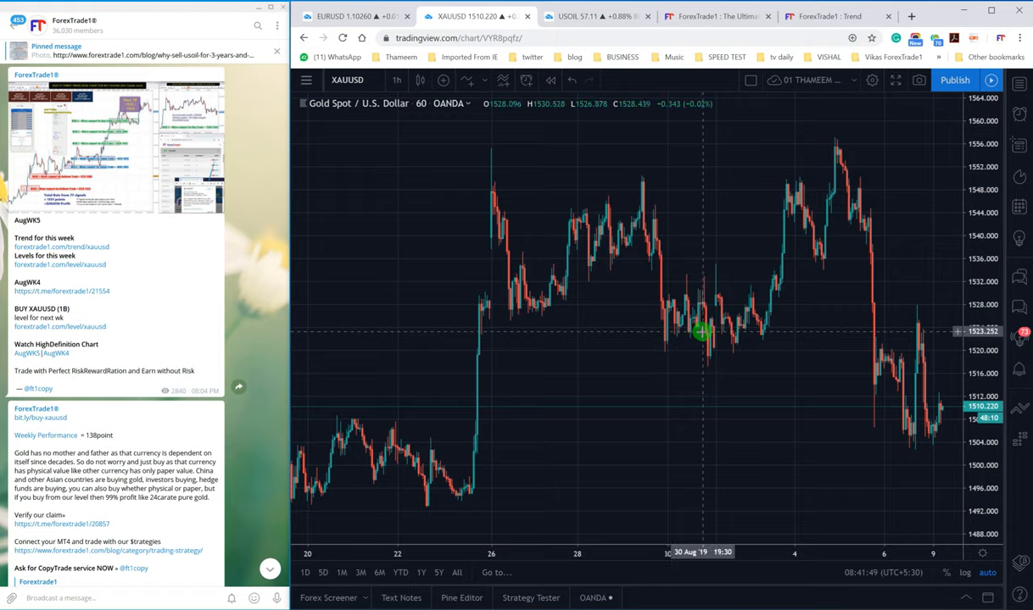
mouse_move(699, 332)
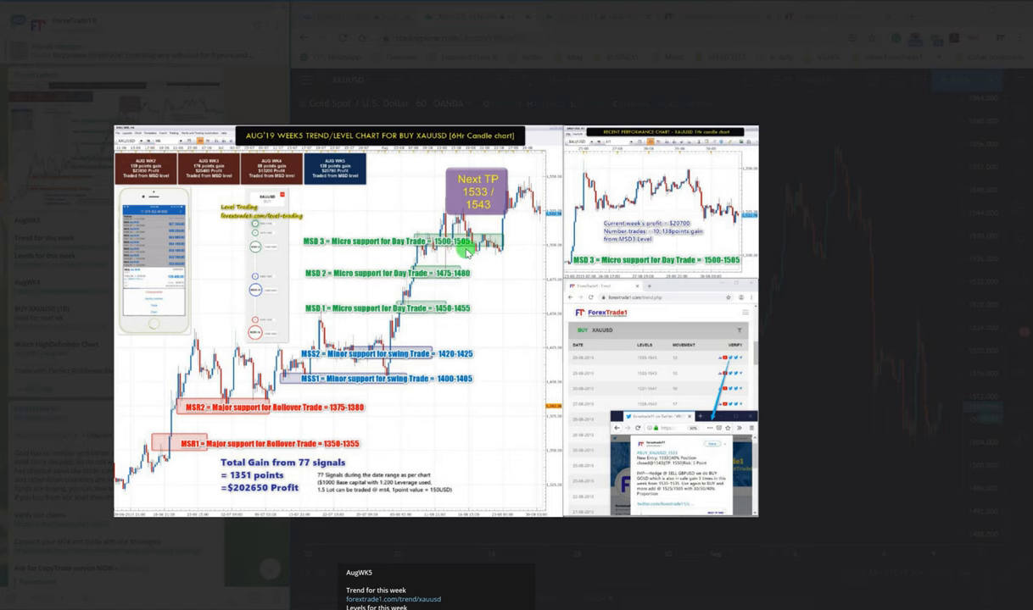
mouse_move(309, 248)
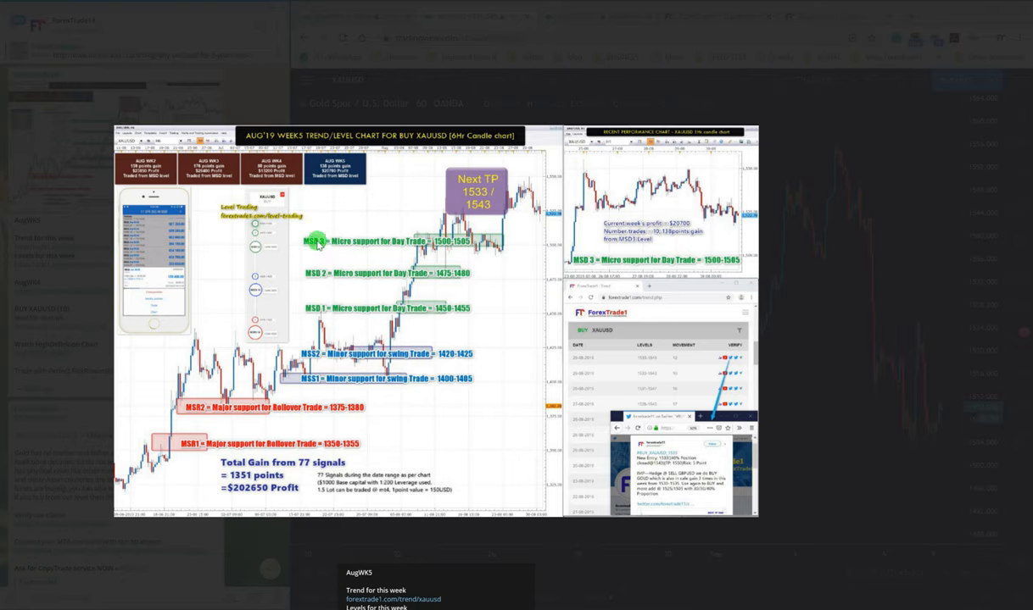
mouse_move(454, 255)
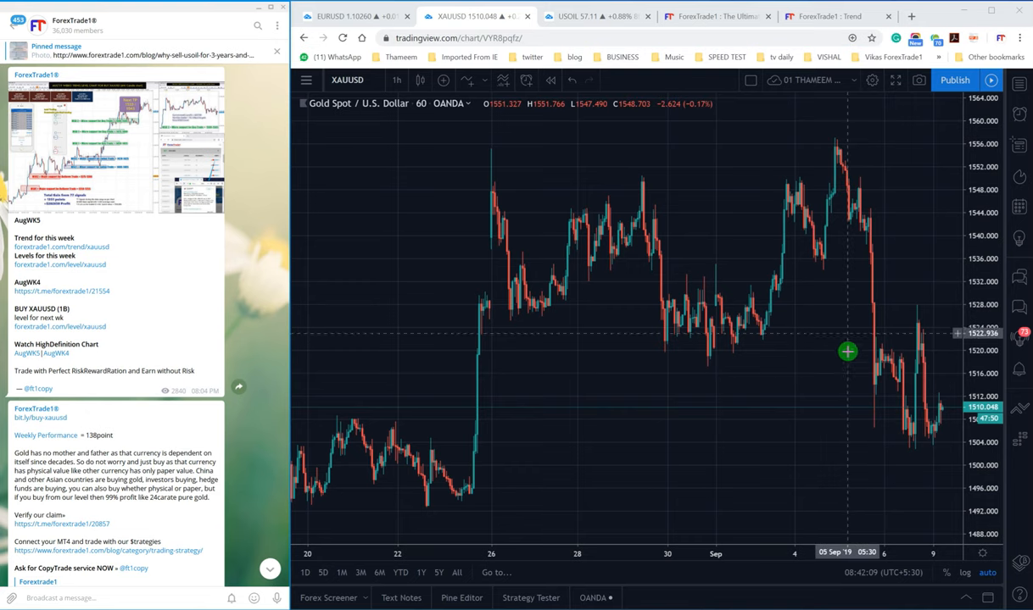
mouse_move(875, 429)
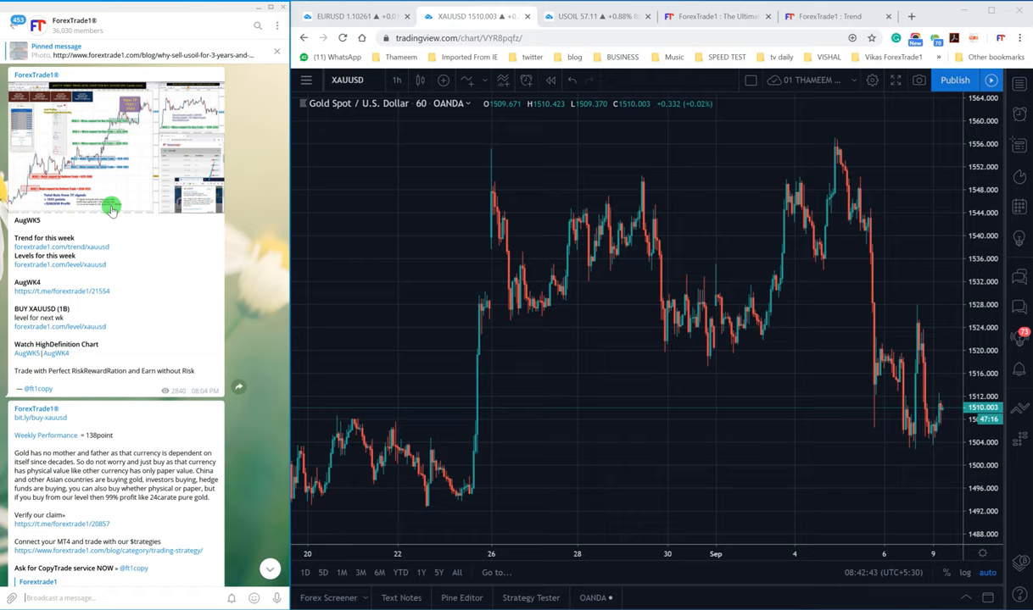
Step: Scroll the channel to the AugWK5 SELL EURUSD weekly level post
scroll("down", 3)
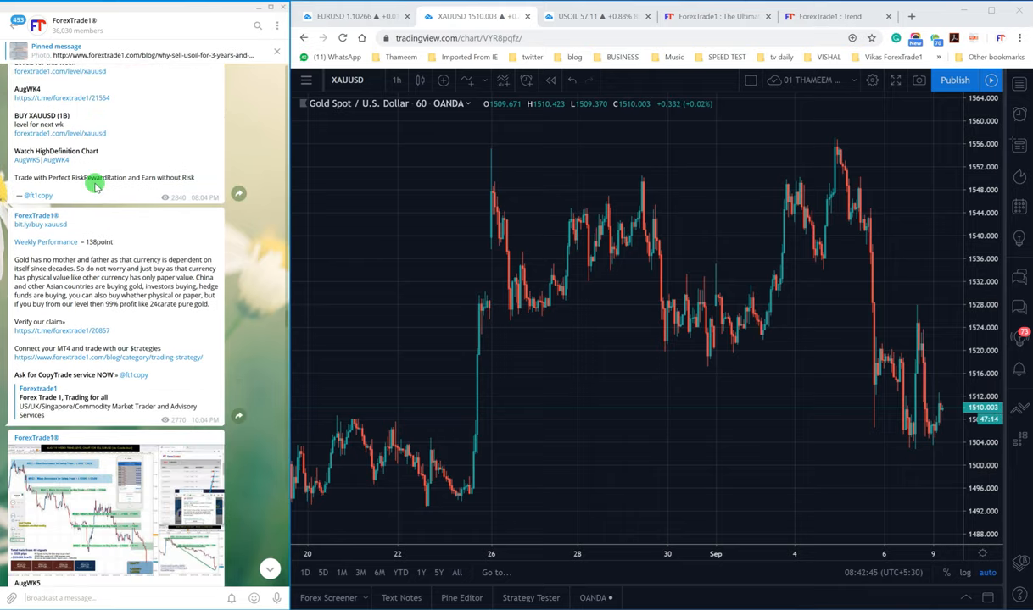
scroll("down", 3)
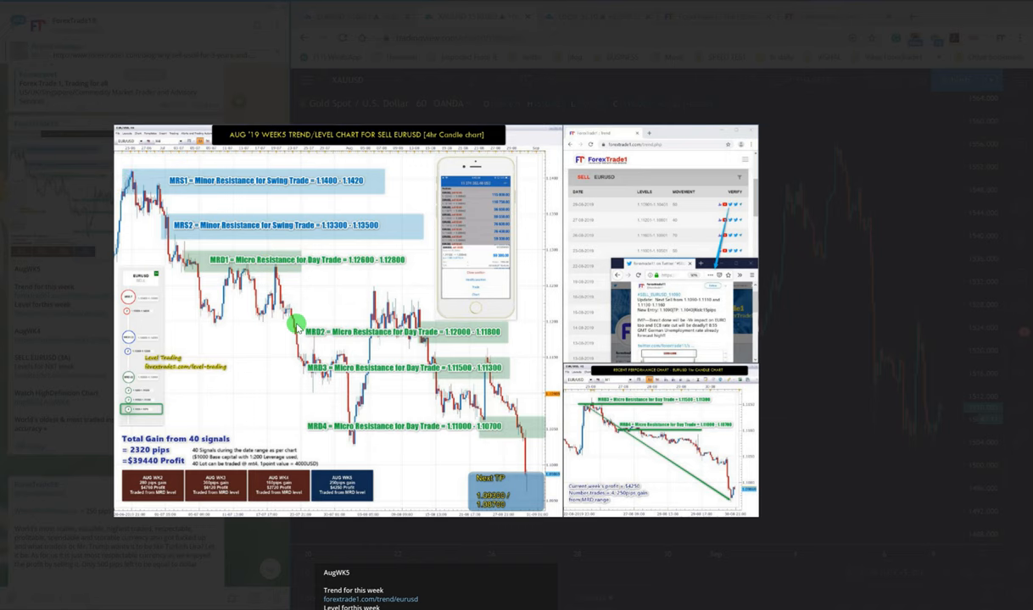
mouse_move(488, 412)
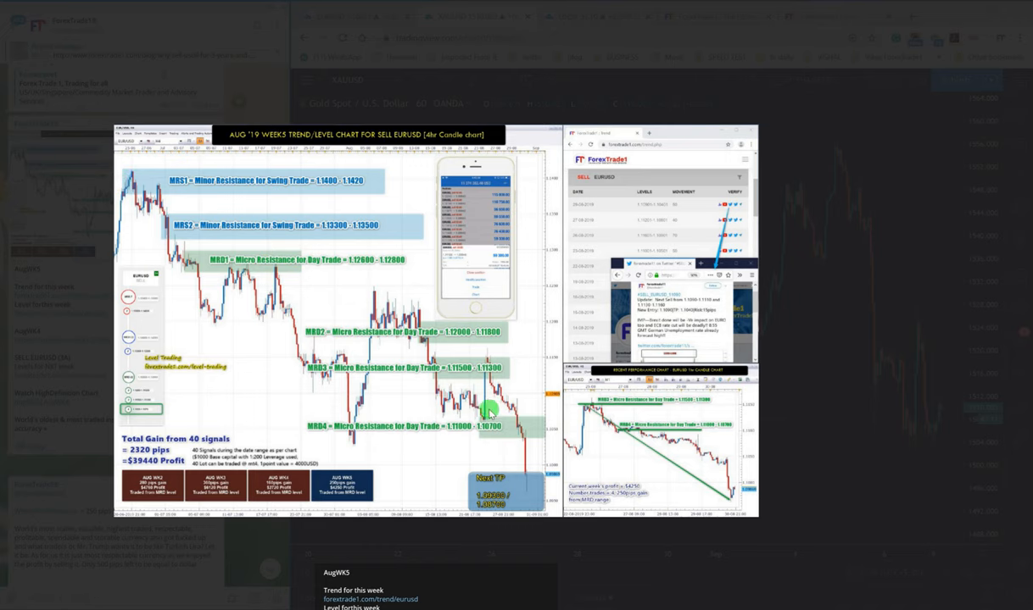
mouse_move(461, 430)
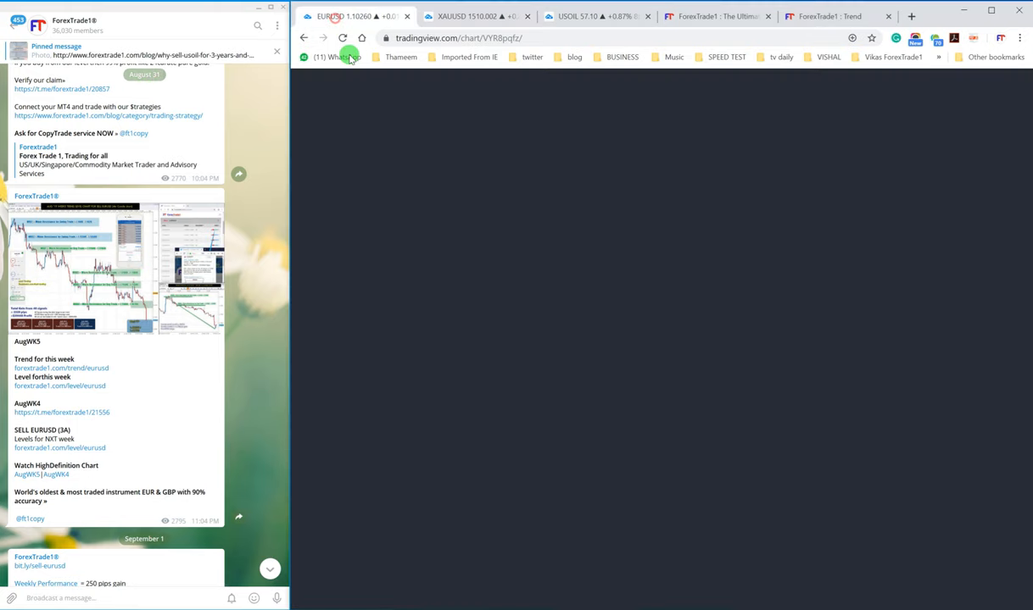
Step: Reload the chart and switch its symbol to EURUSD to check the weekly high
left_click(355, 17)
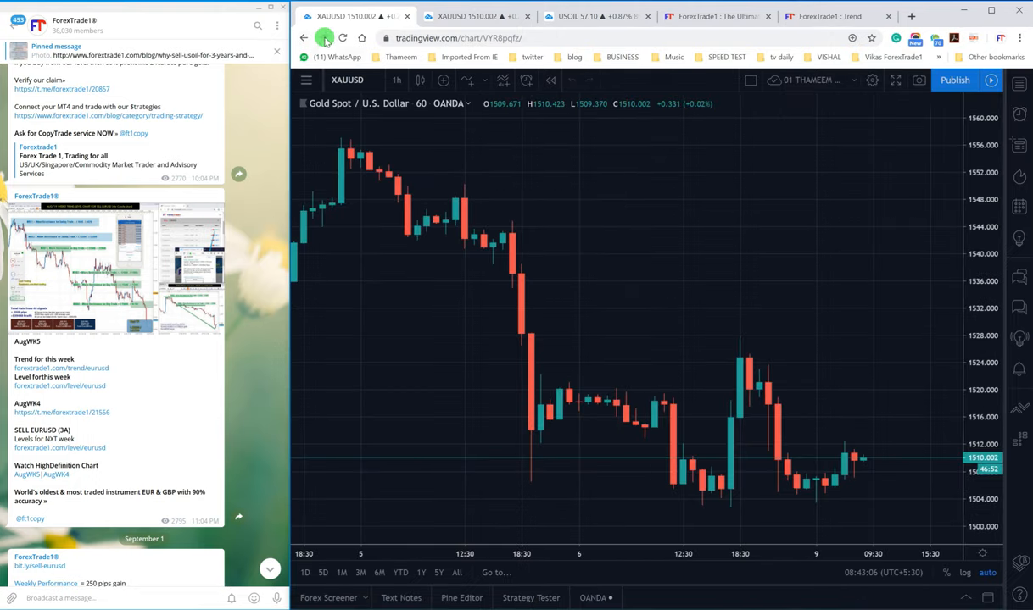
left_click(349, 17)
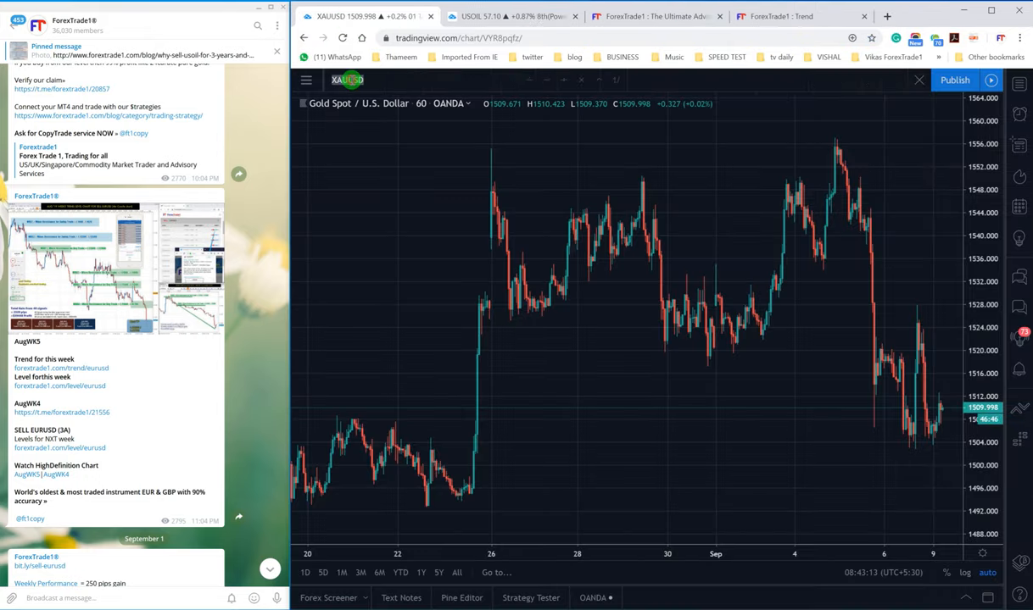
type("EURUSD")
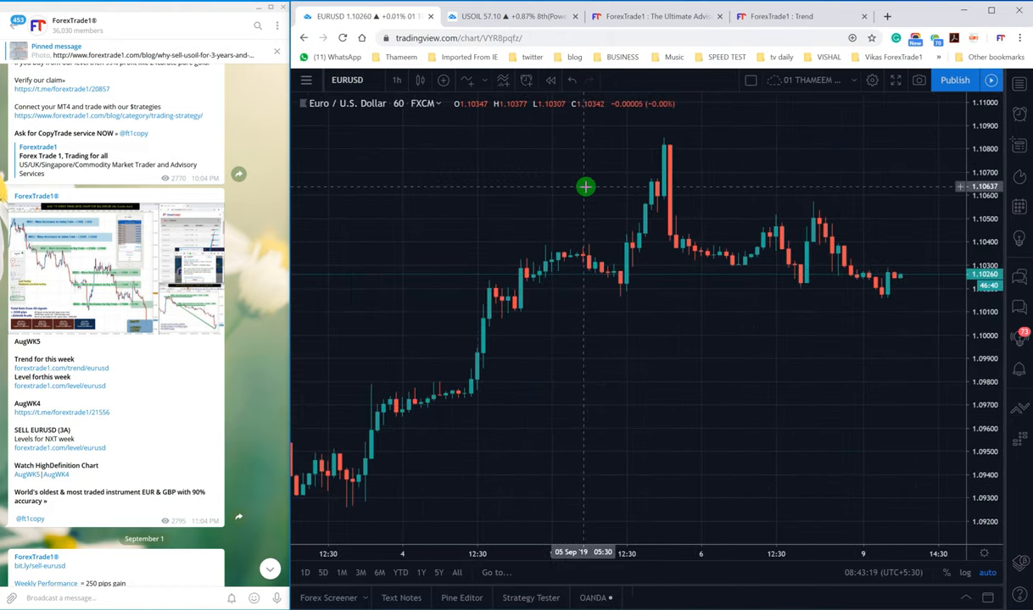
mouse_move(636, 137)
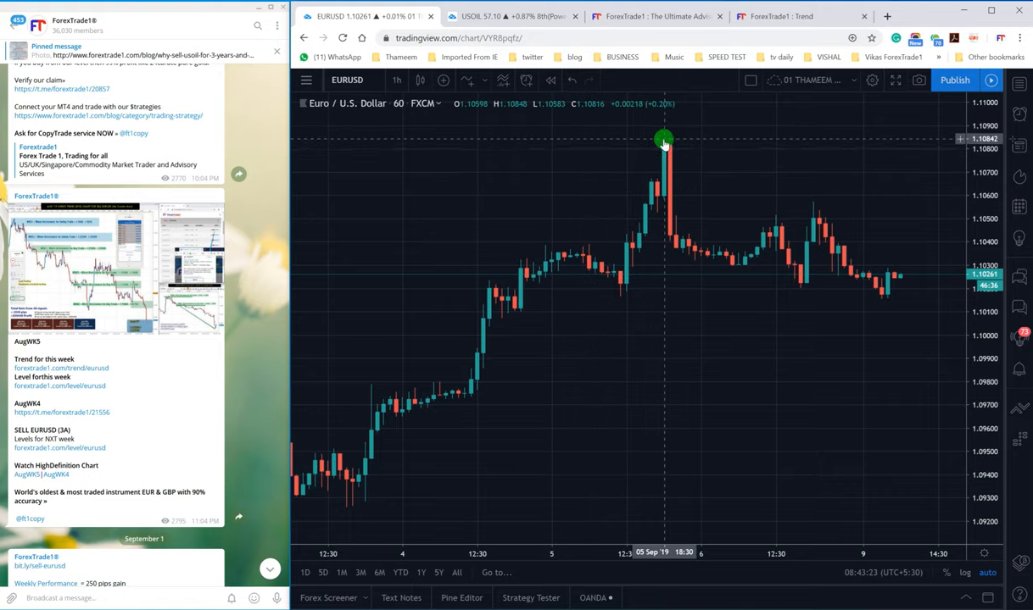
mouse_move(668, 136)
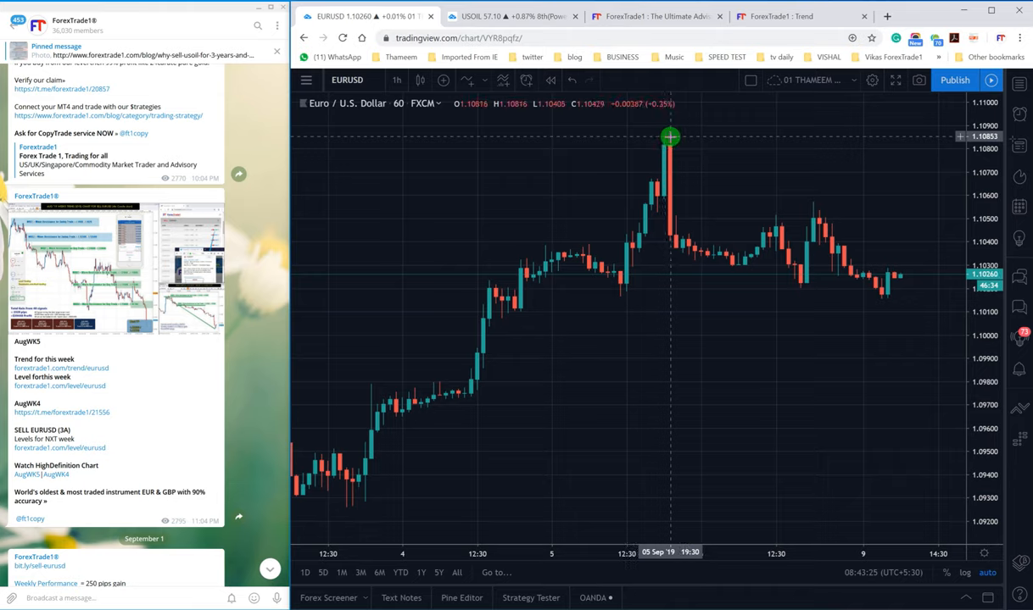
left_click(115, 268)
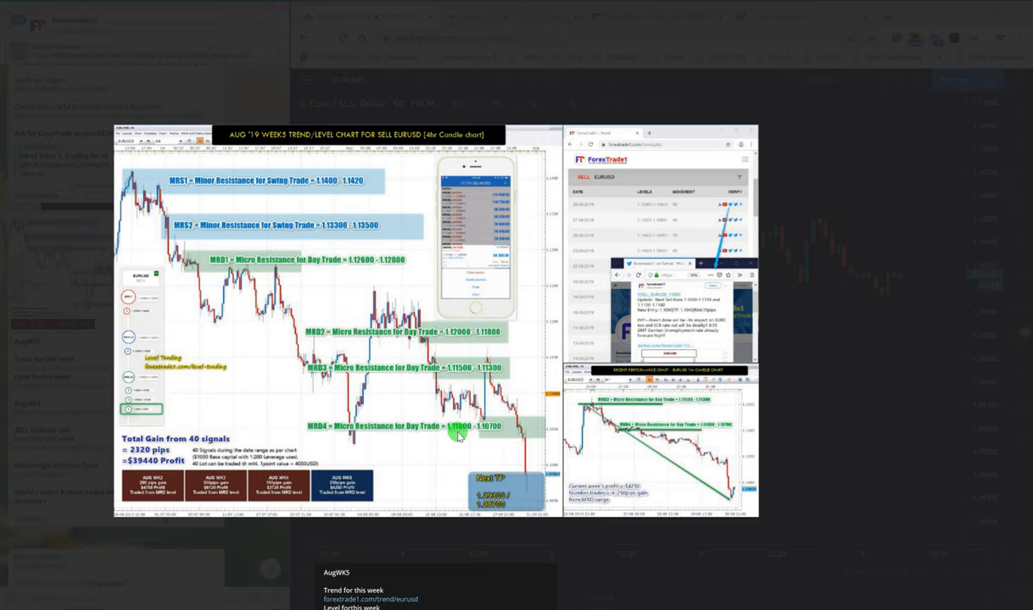
mouse_move(485, 437)
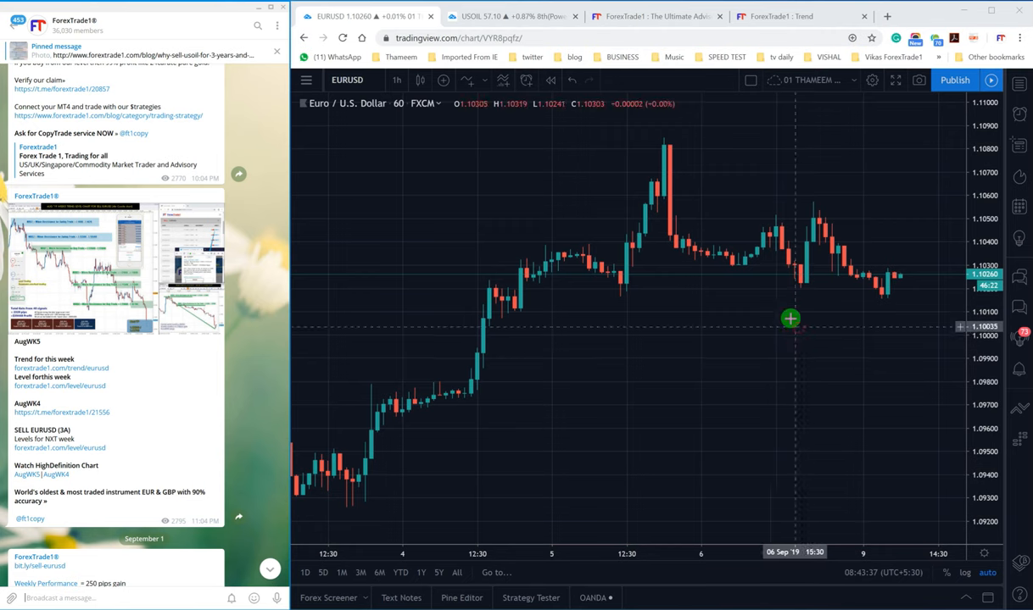
mouse_move(773, 305)
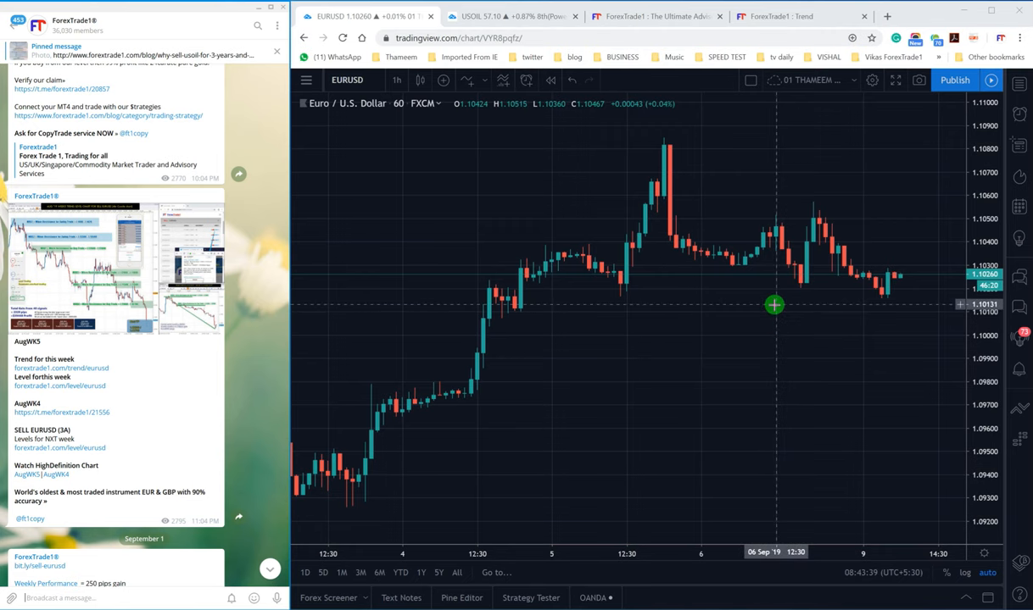
mouse_move(700, 314)
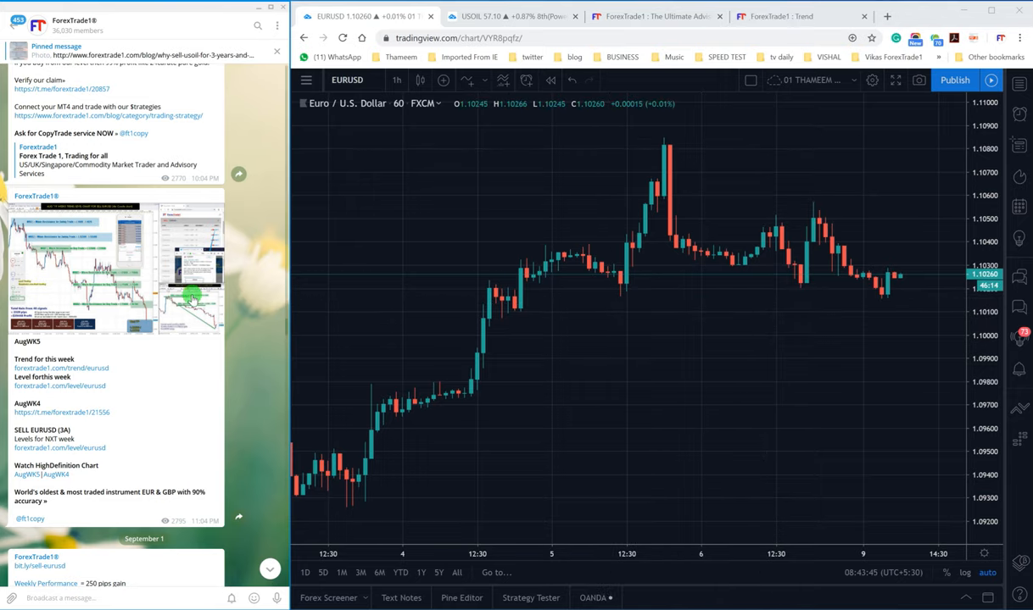
Step: Scroll to the SELL USOIL weekly levels post and enlarge its chart image
scroll("down", 3)
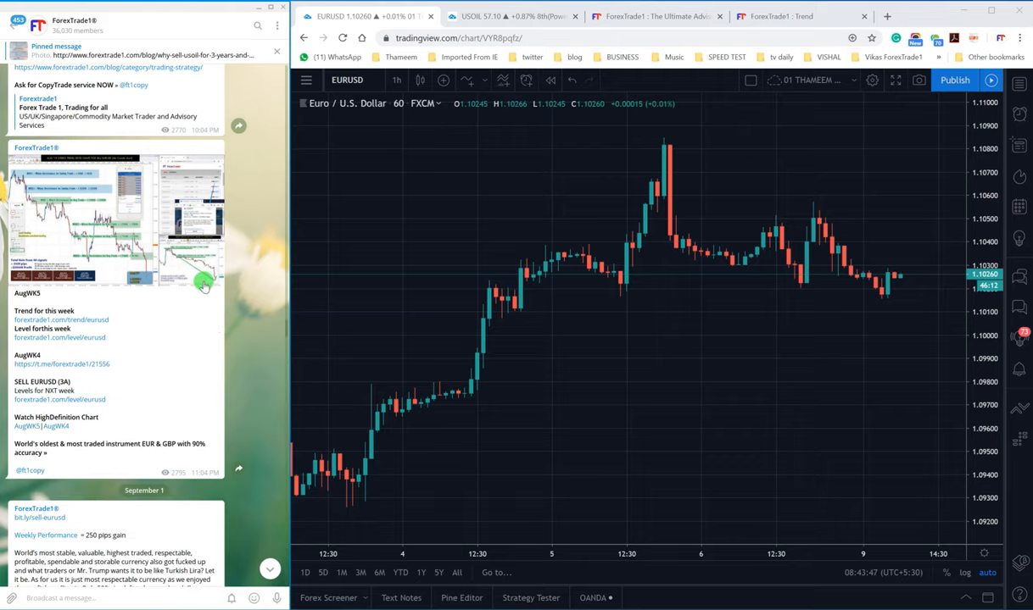
scroll("down", 3)
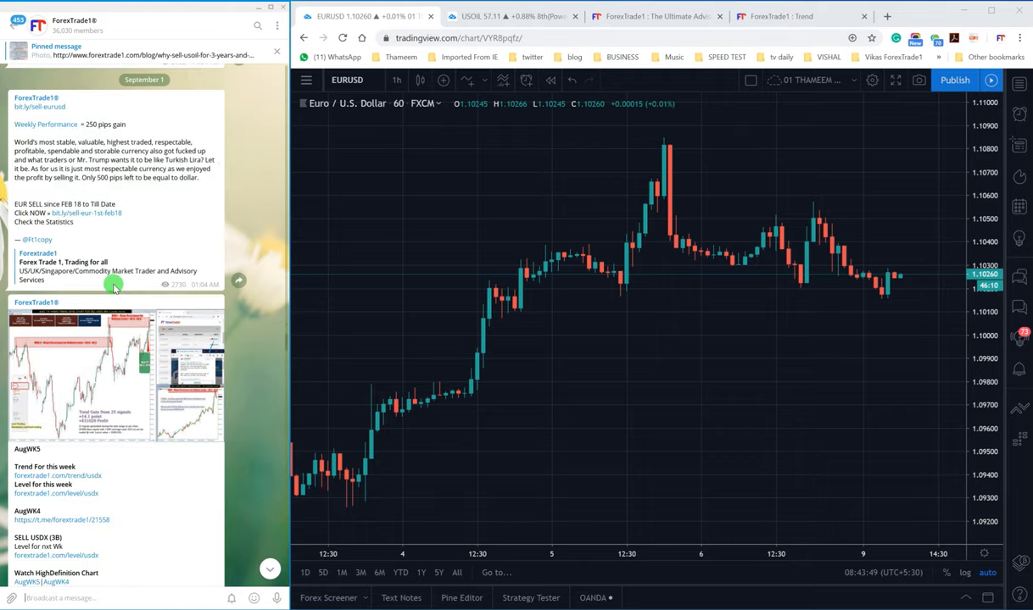
scroll("down", 3)
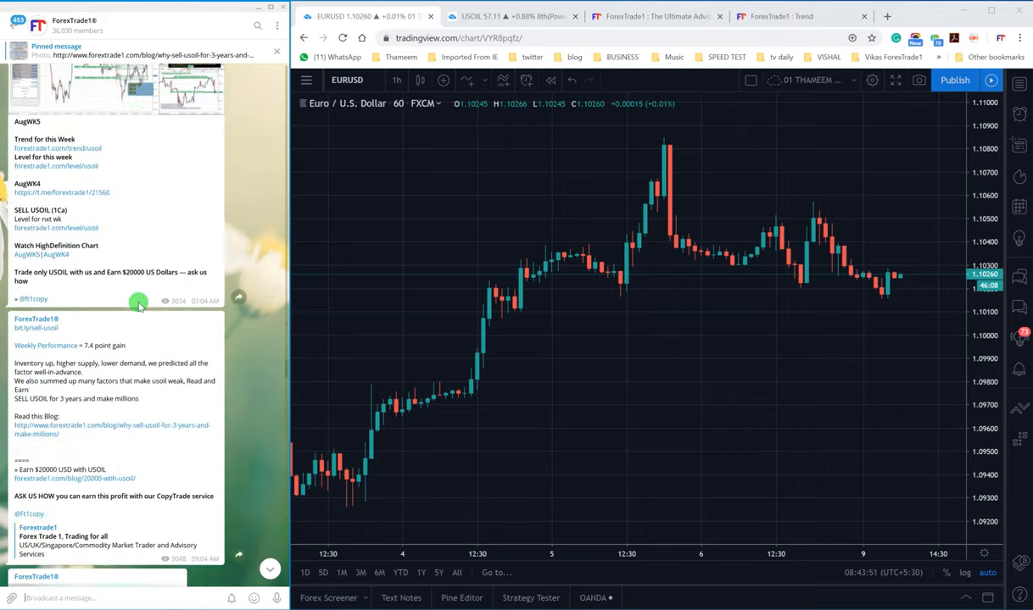
left_click(139, 302)
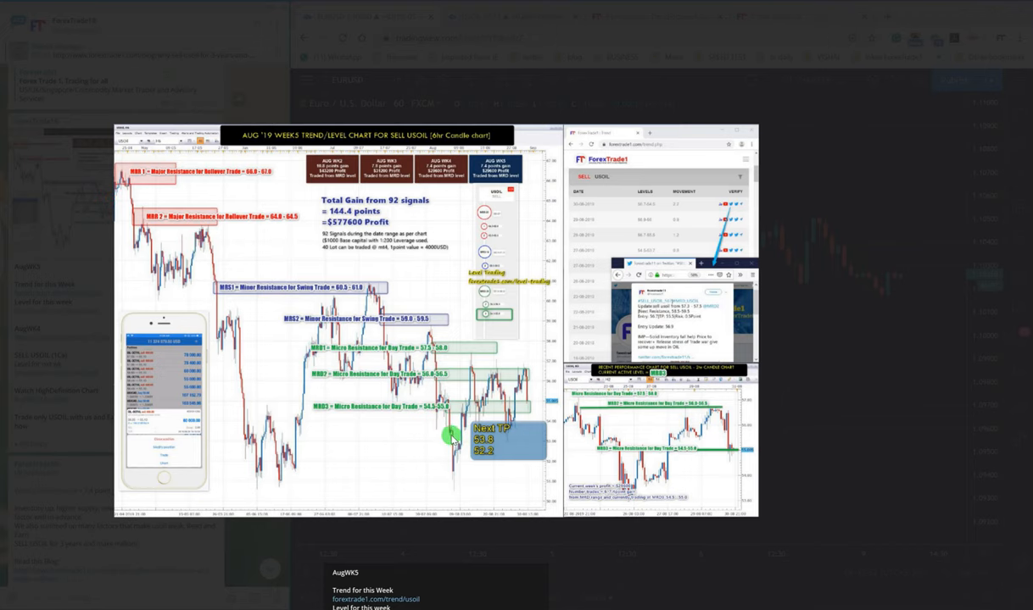
mouse_move(431, 412)
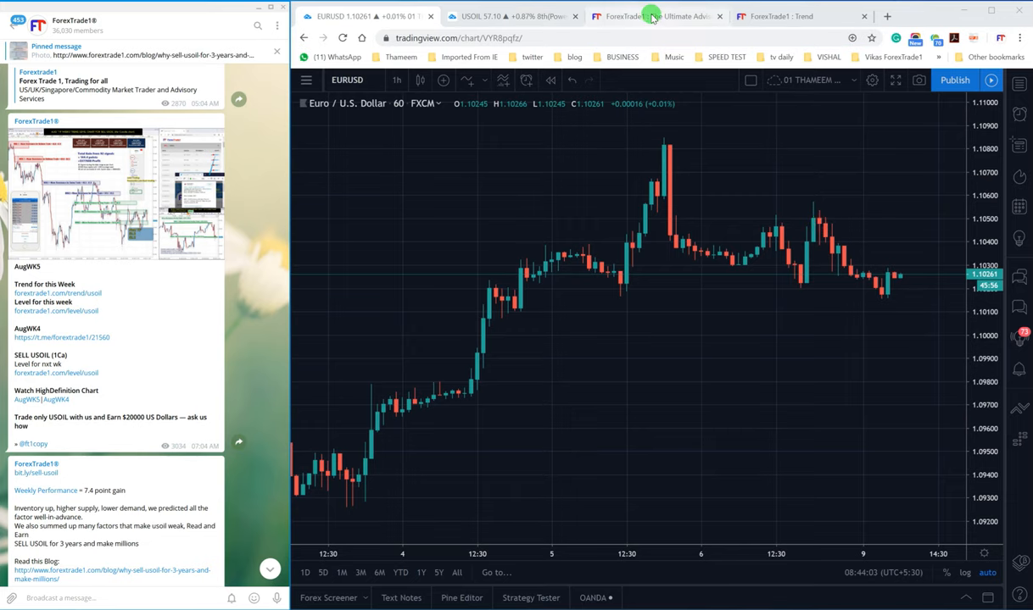
Step: Show the Crude Oil (WTI) hourly chart to check the weekly sell levels
left_click(508, 17)
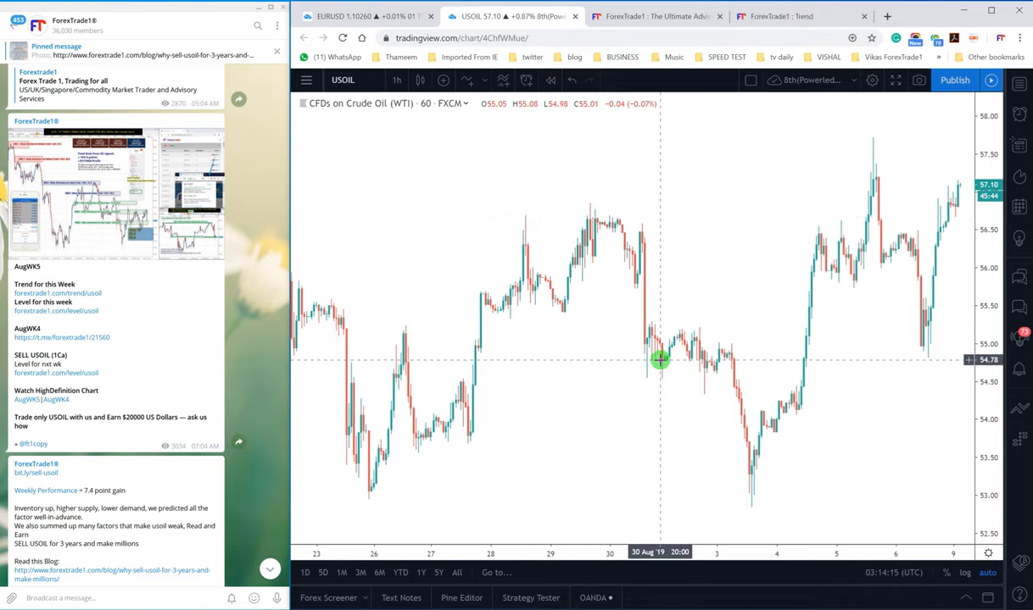
mouse_move(559, 325)
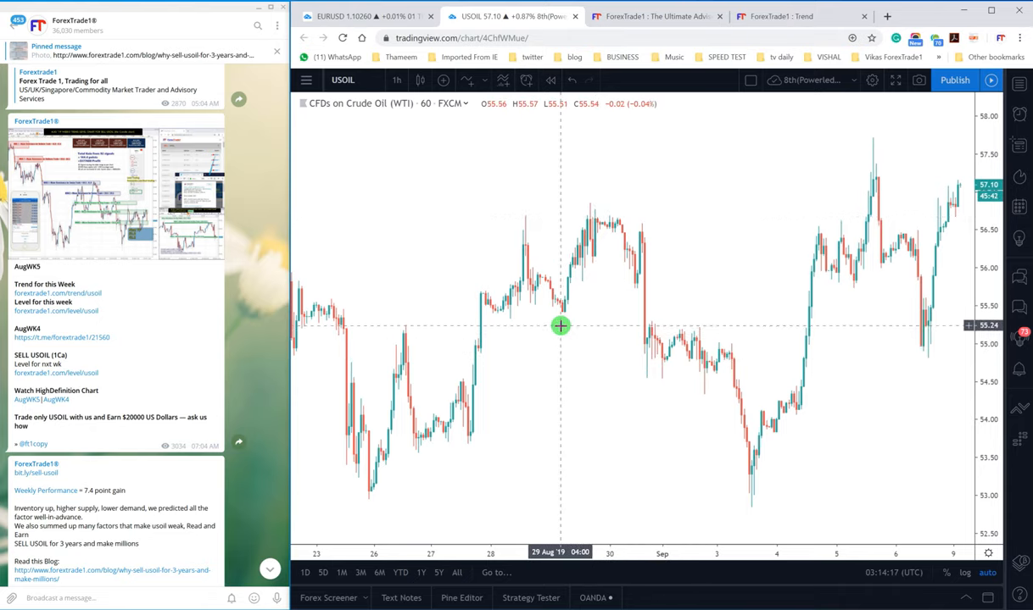
mouse_move(402, 297)
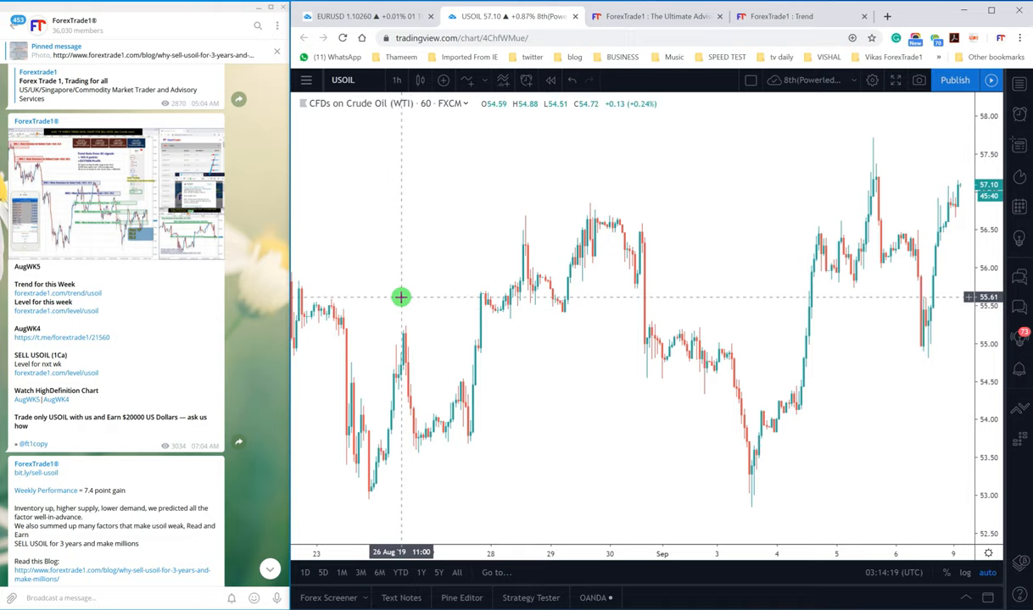
mouse_move(397, 302)
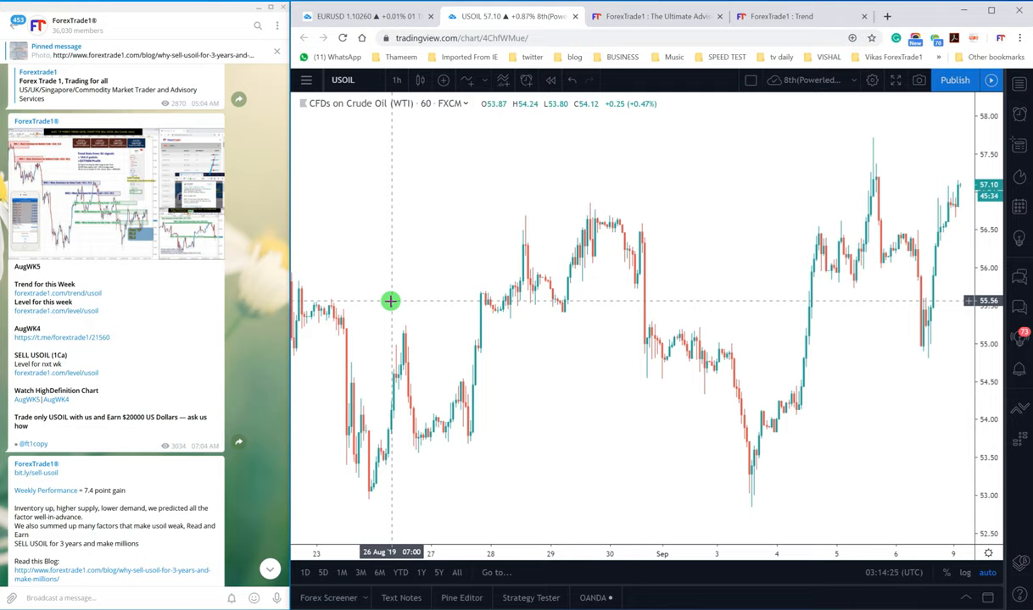
mouse_move(414, 136)
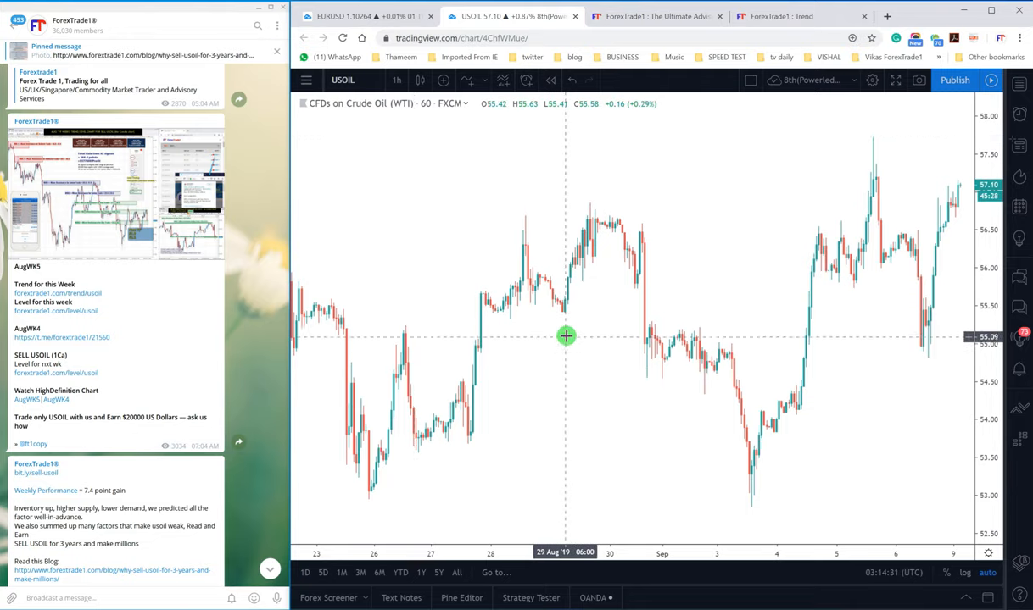
mouse_move(600, 237)
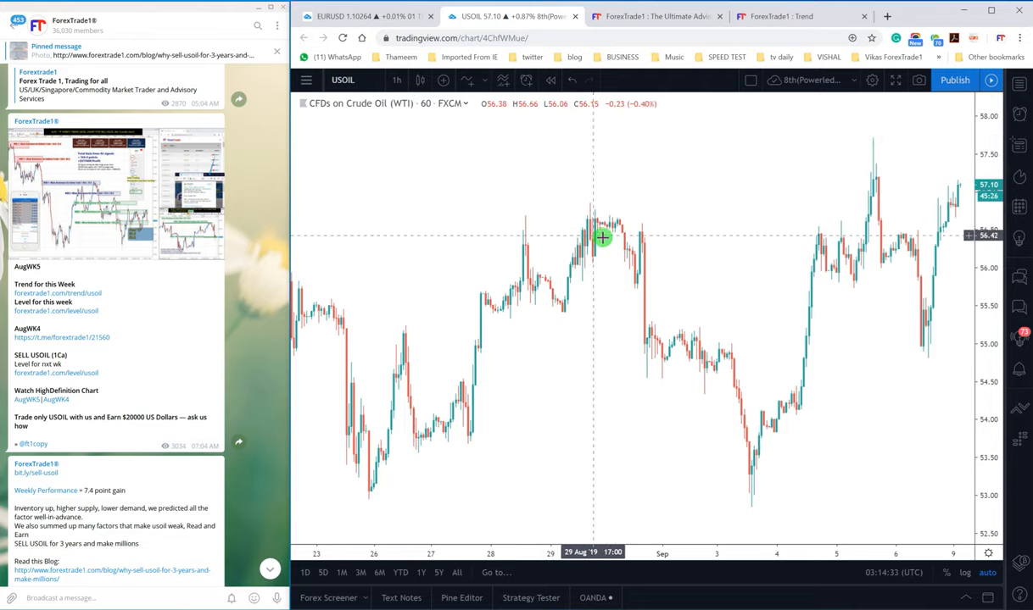
mouse_move(610, 229)
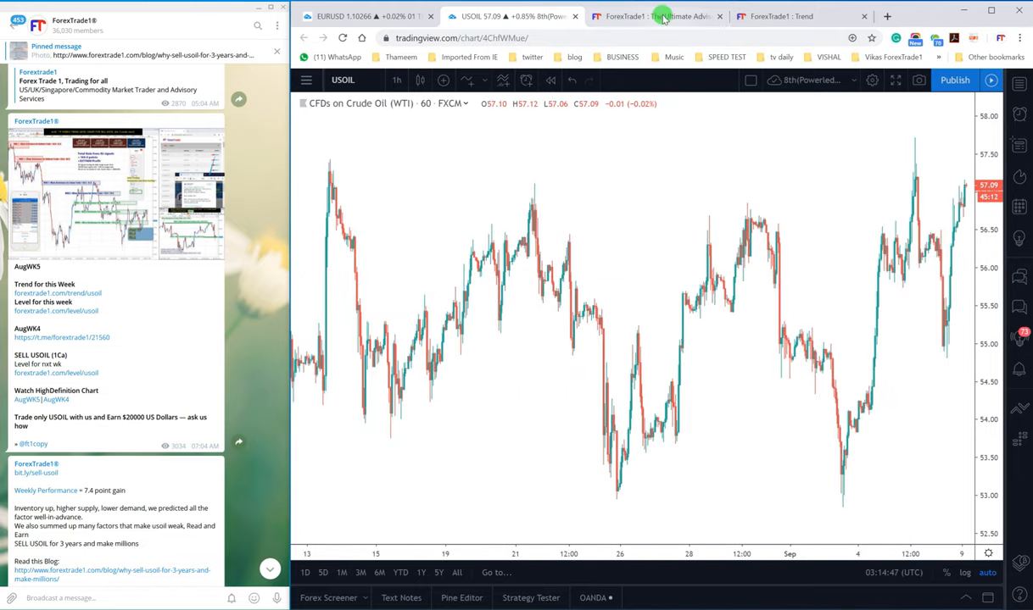
left_click(653, 17)
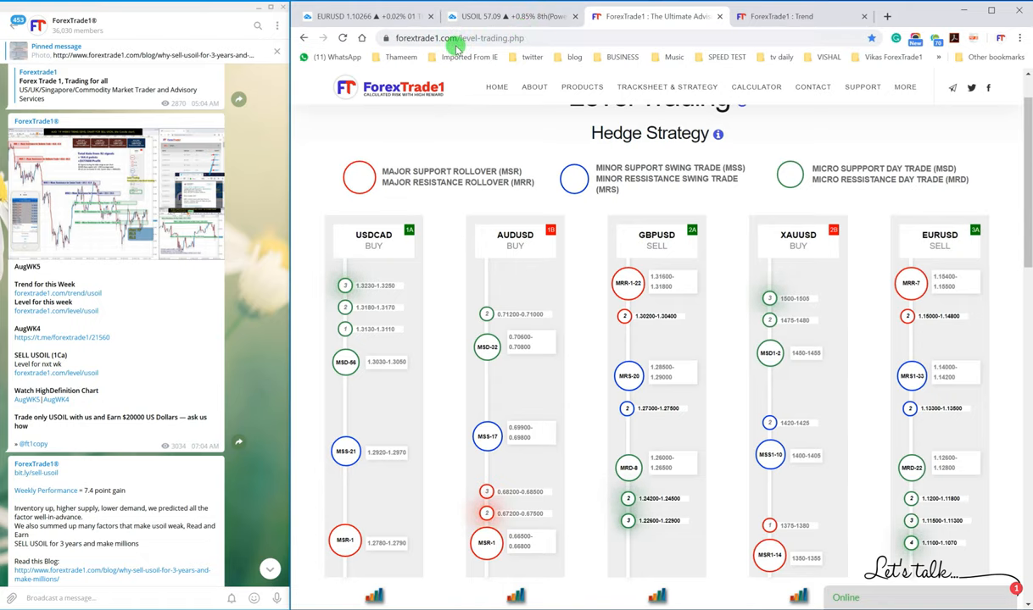
mouse_move(546, 307)
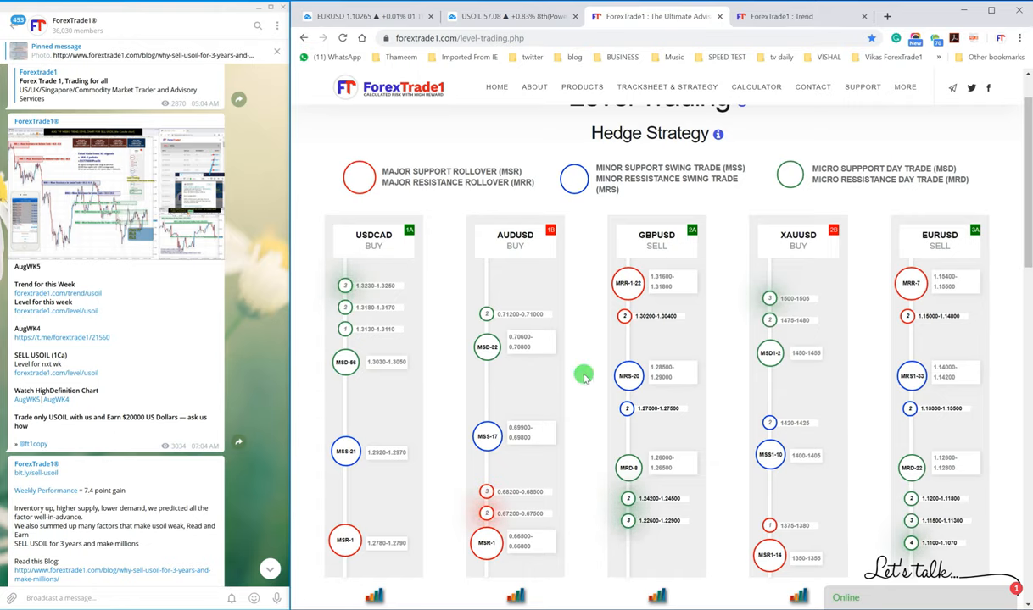
mouse_move(91, 234)
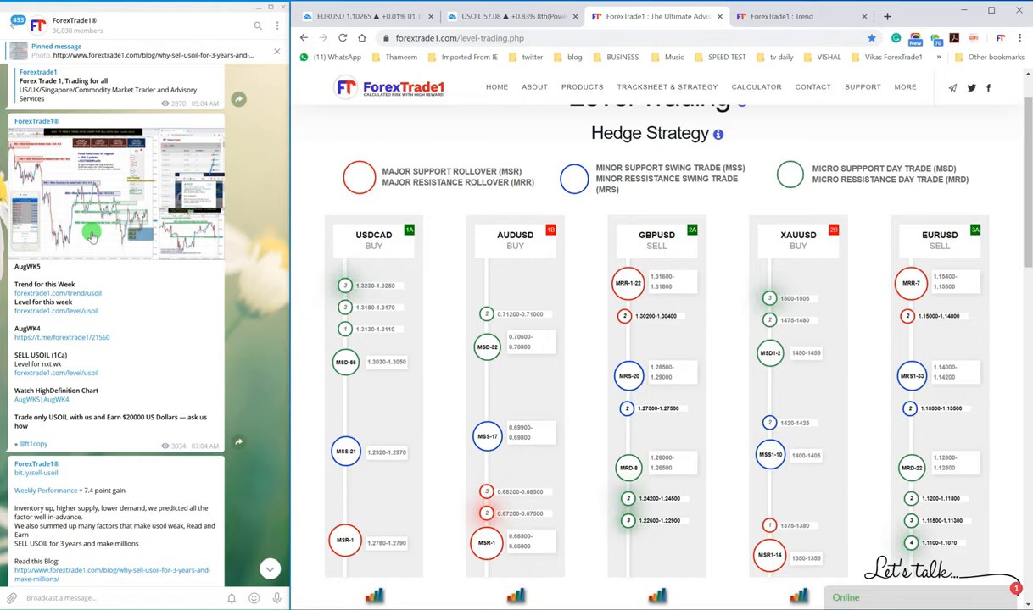
mouse_move(200, 287)
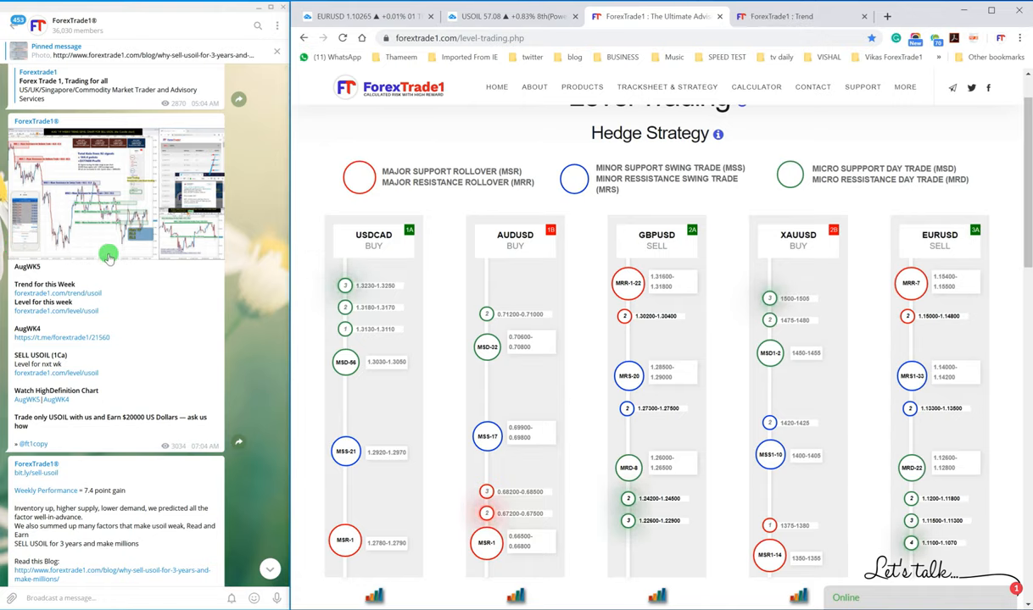
mouse_move(136, 210)
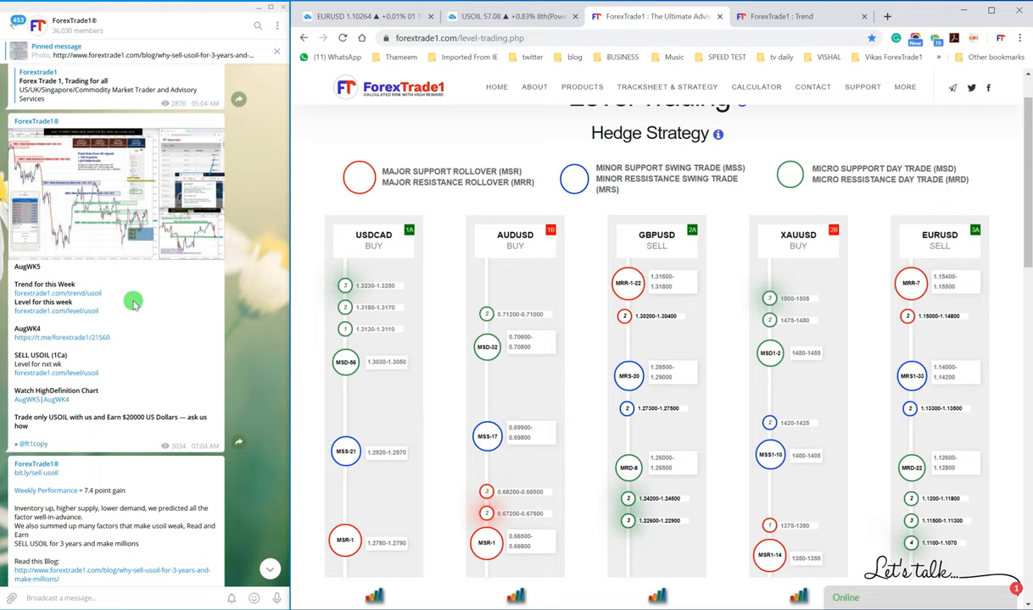
mouse_move(129, 254)
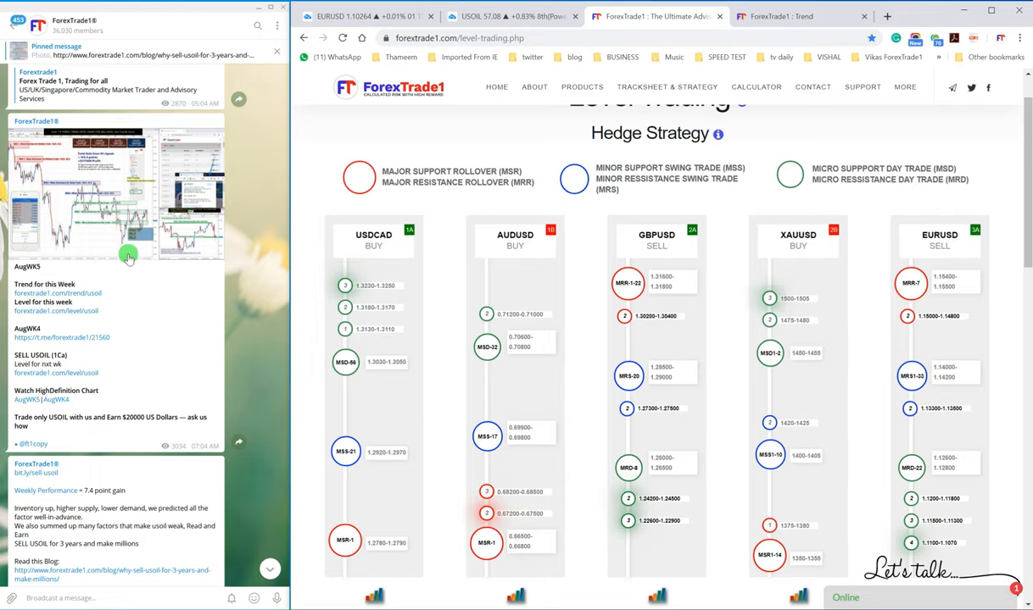
scroll("down", 3)
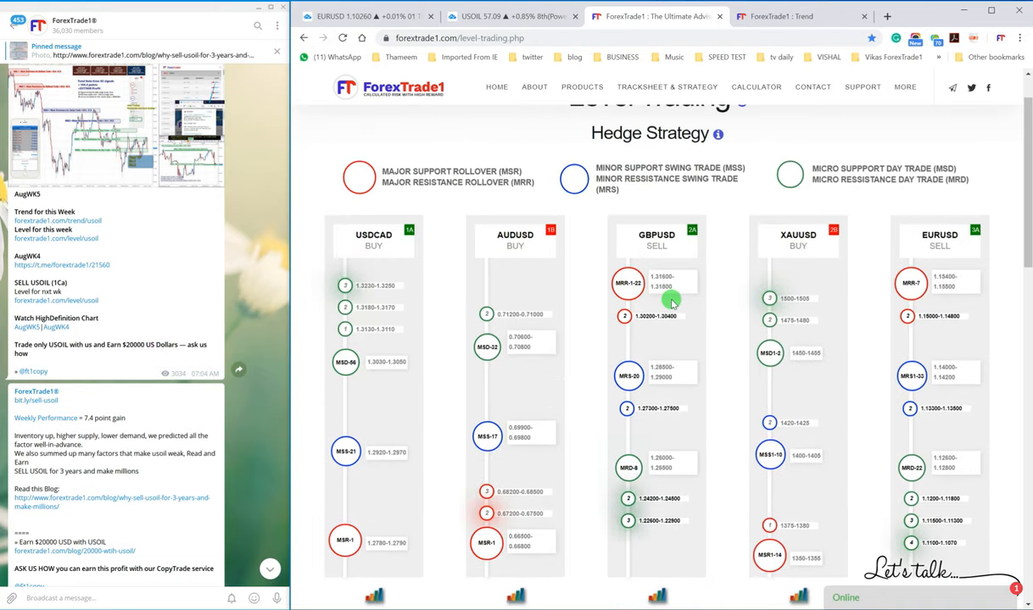
mouse_move(708, 292)
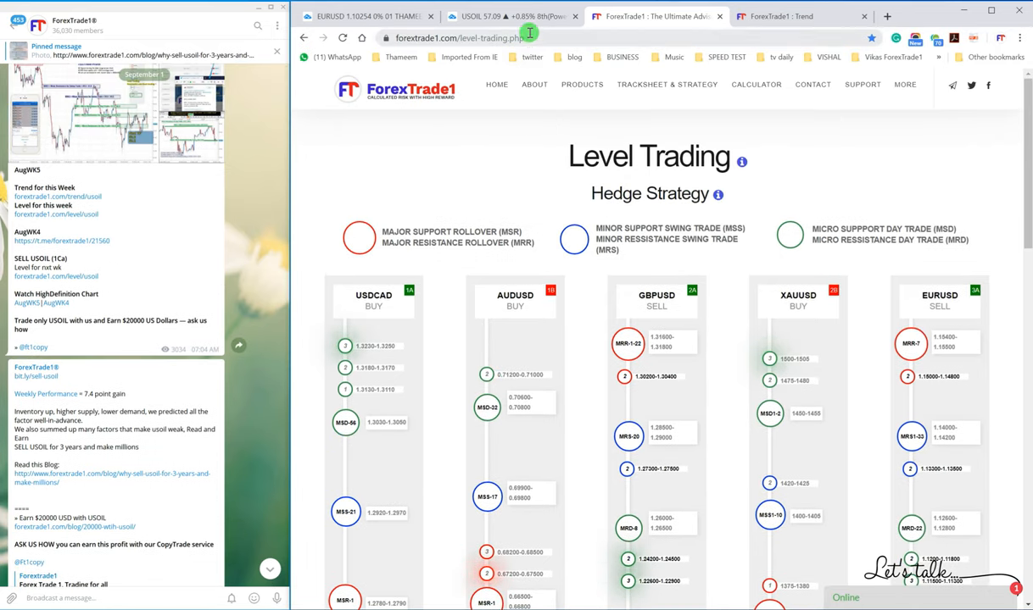
left_click(508, 17)
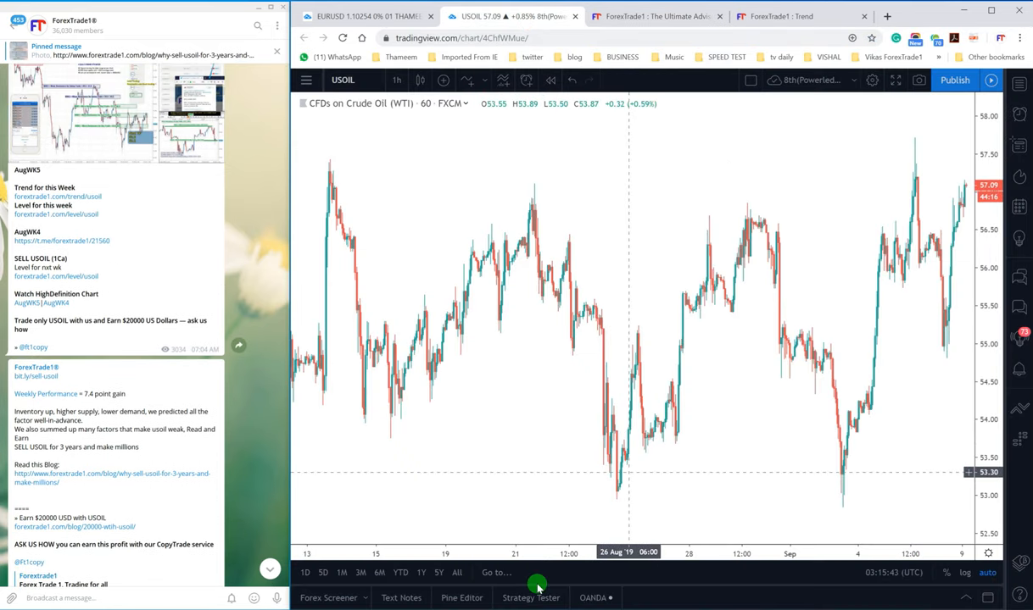